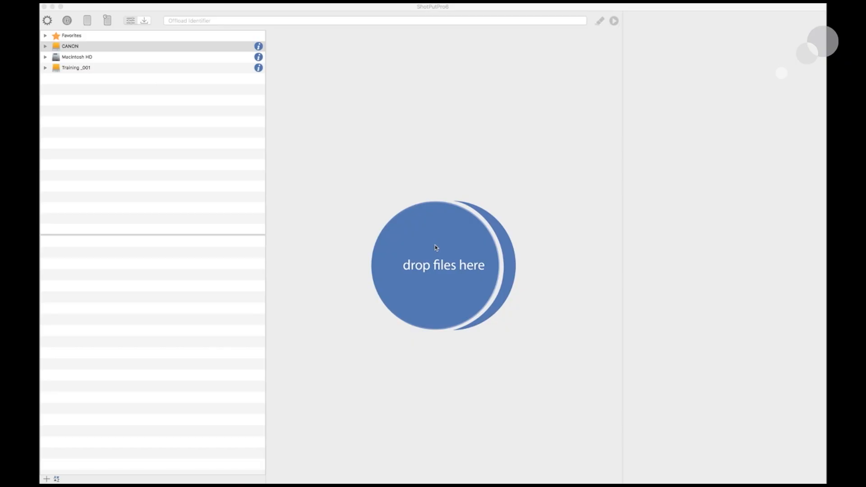
mouse_move(396, 234)
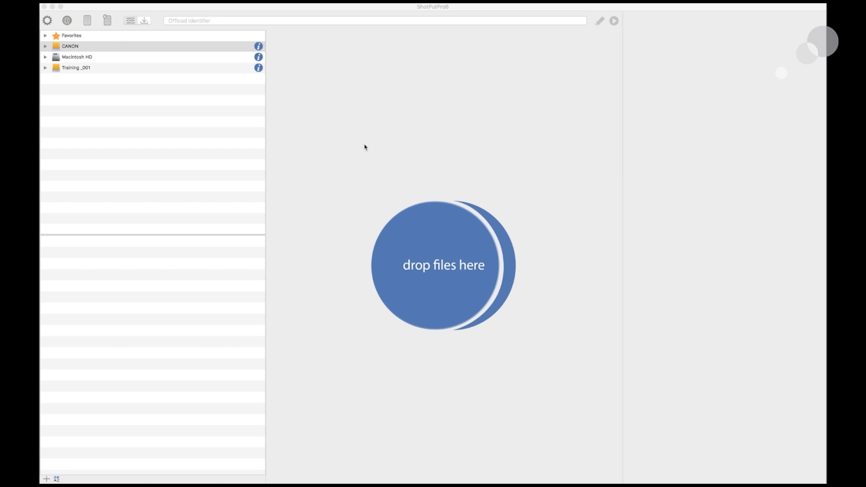
mouse_move(97, 56)
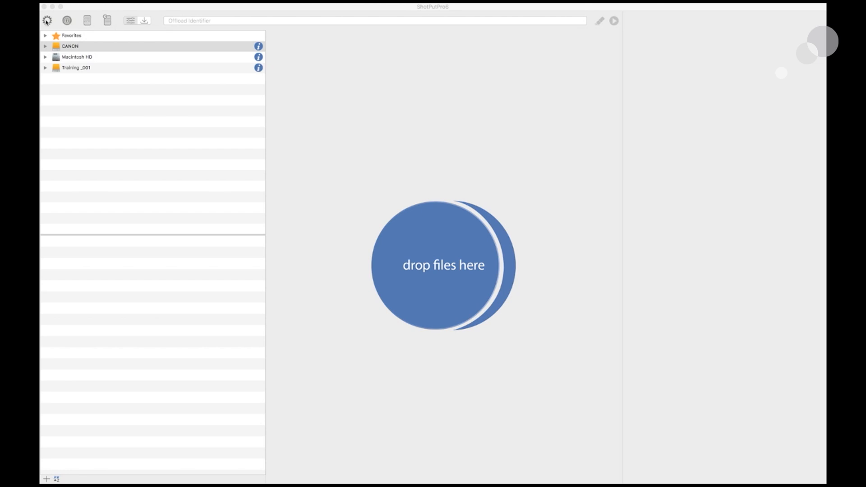
Keep Optimize drive use as the offload sequence and XXHash-64 as the checksum type.
left_click(48, 20)
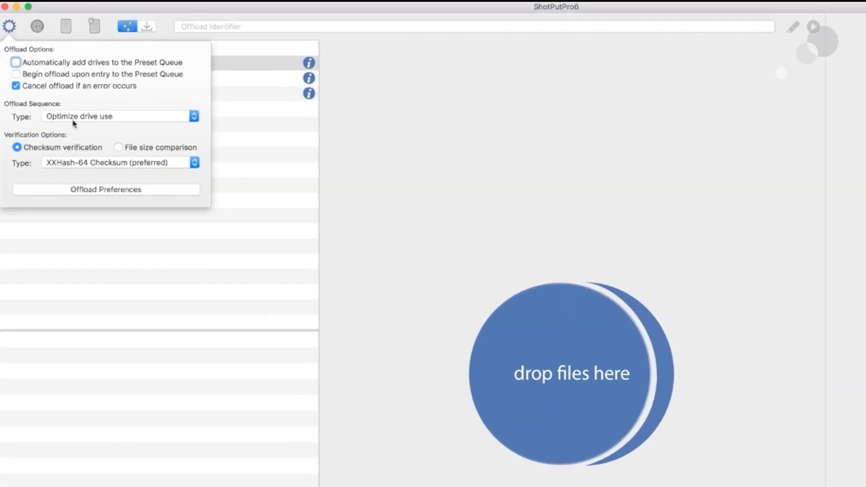
mouse_move(158, 89)
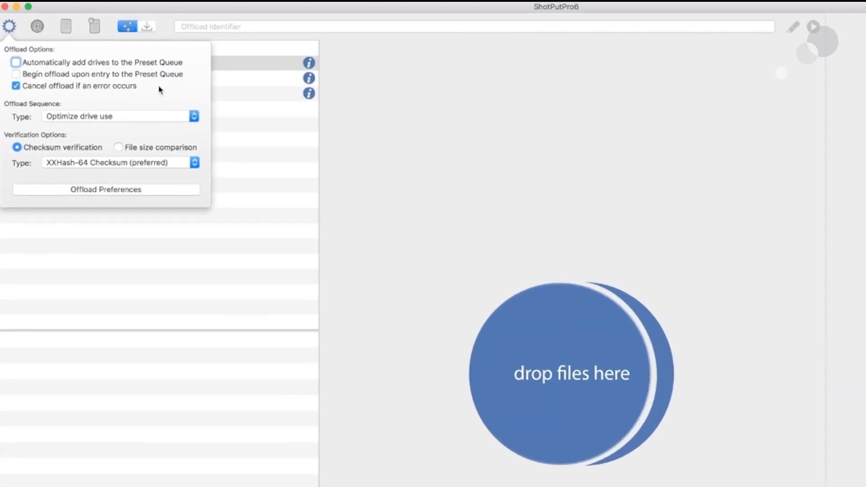
mouse_move(183, 91)
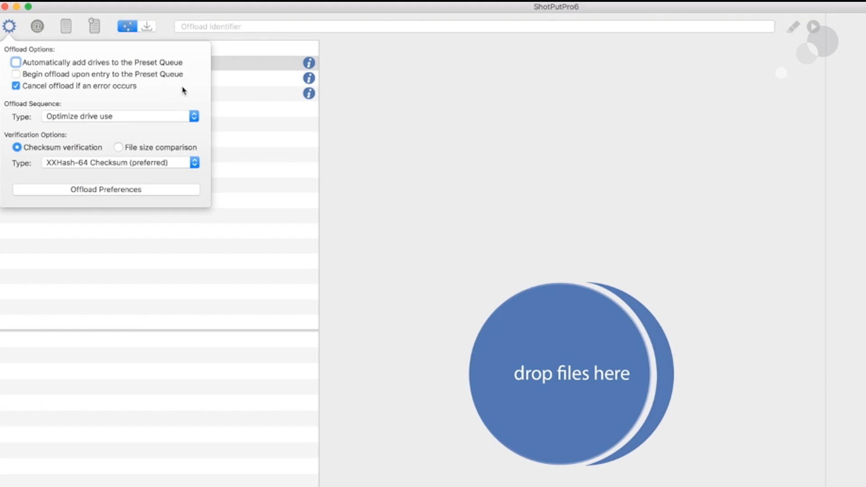
mouse_move(181, 108)
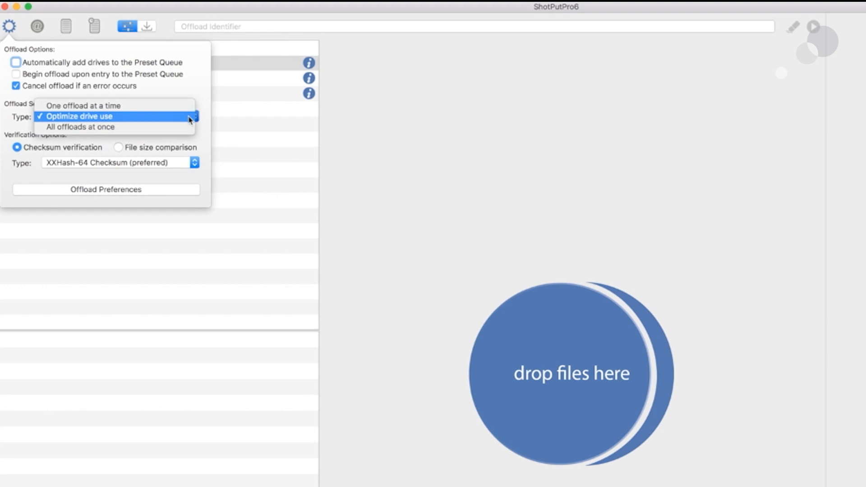
left_click(115, 116)
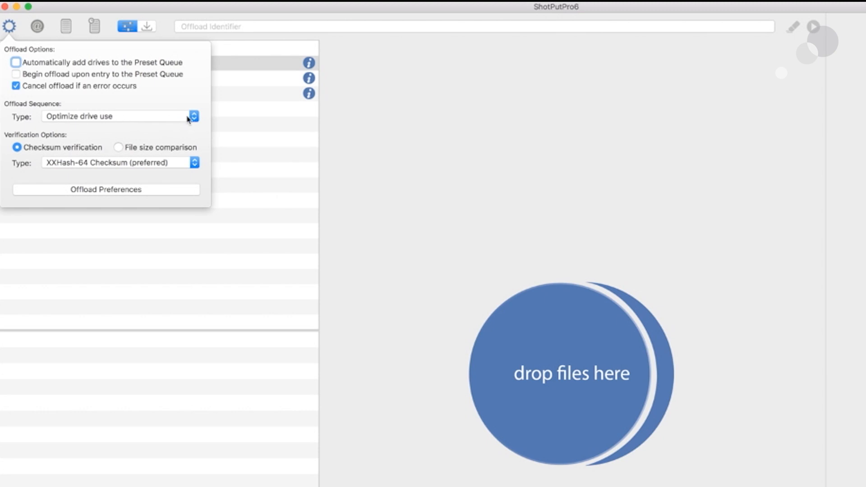
mouse_move(57, 168)
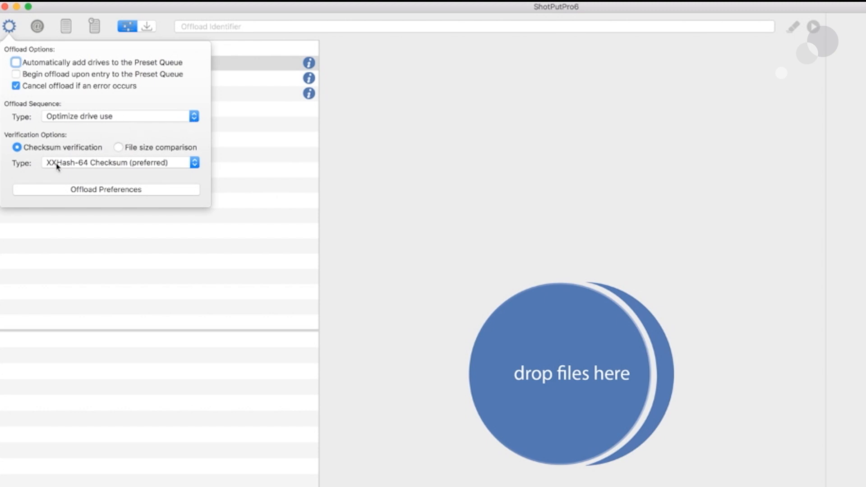
mouse_move(138, 173)
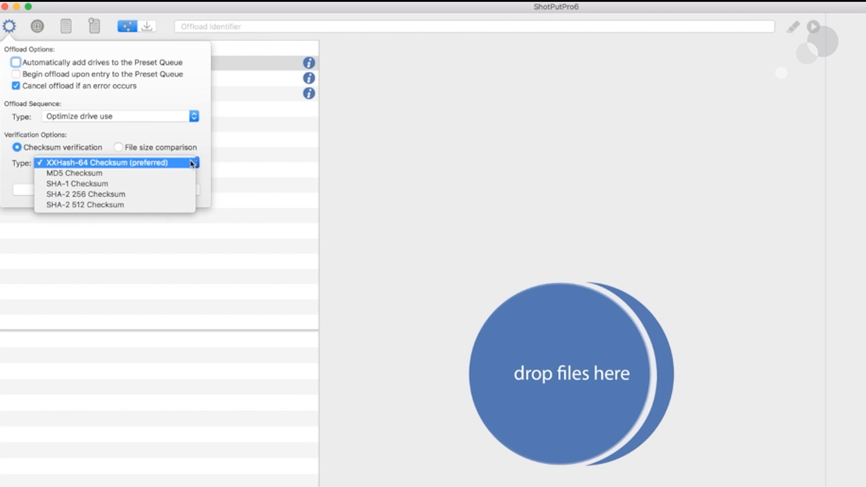
left_click(114, 163)
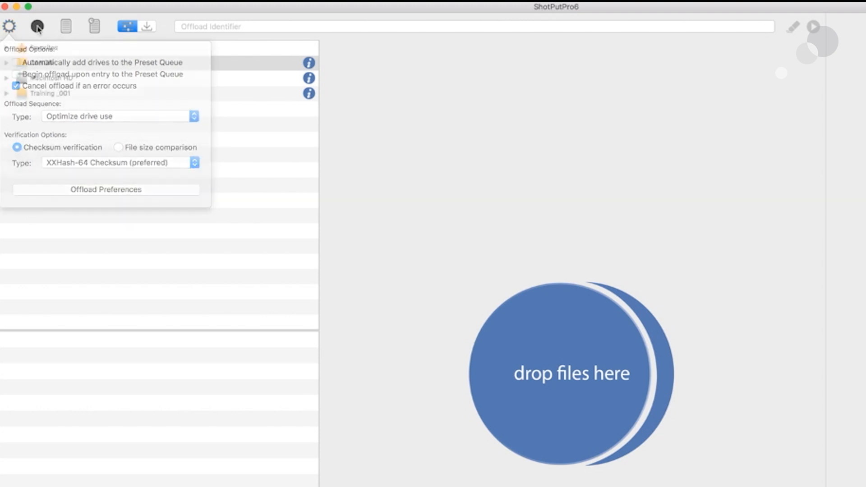
View the Desktop, Email and SMS notification options, then dismiss the popover.
left_click(34, 25)
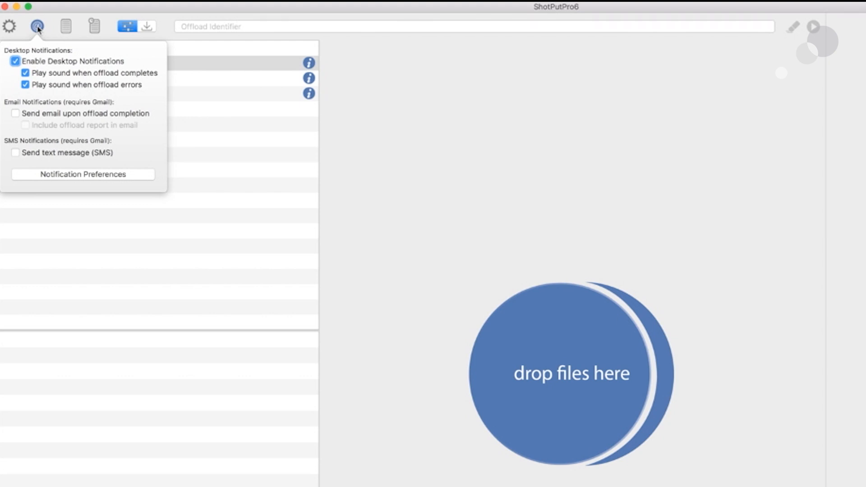
left_click(67, 25)
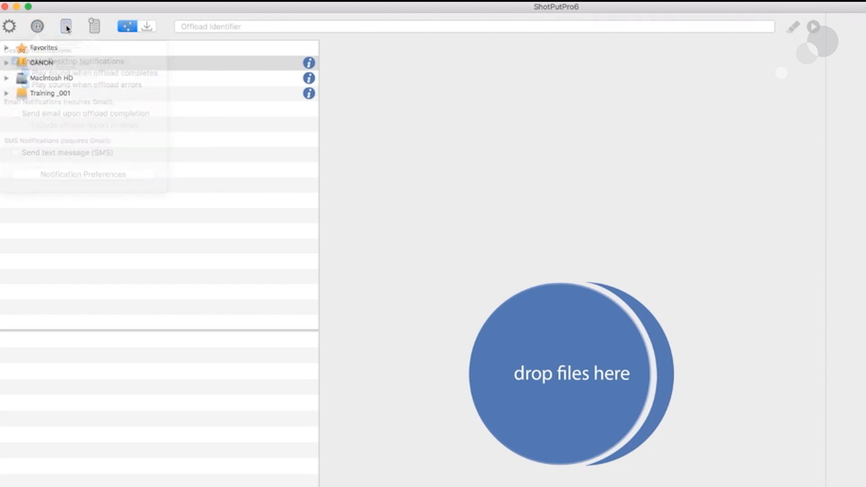
Show the report settings with automatic detailed PDF reports, thumbnails and saved checksums.
left_click(64, 27)
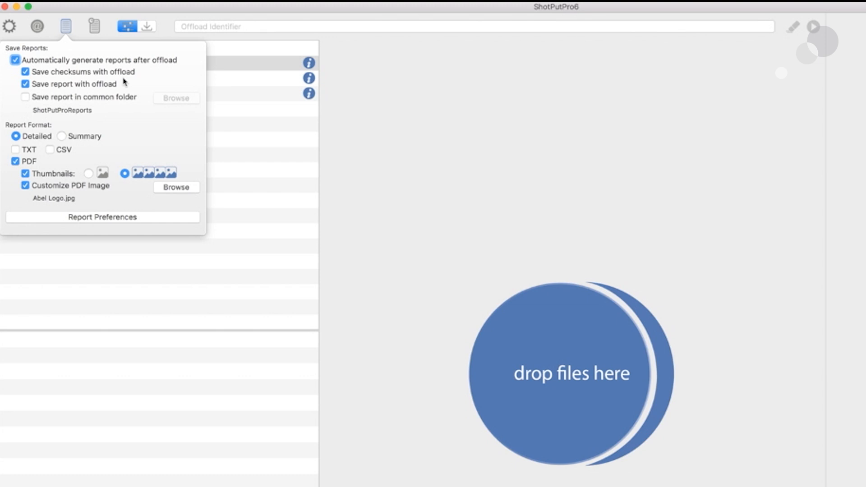
mouse_move(137, 91)
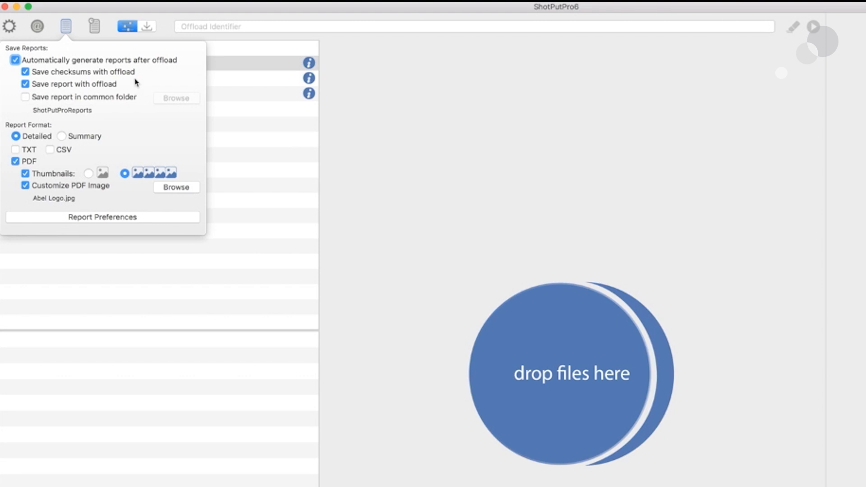
mouse_move(77, 158)
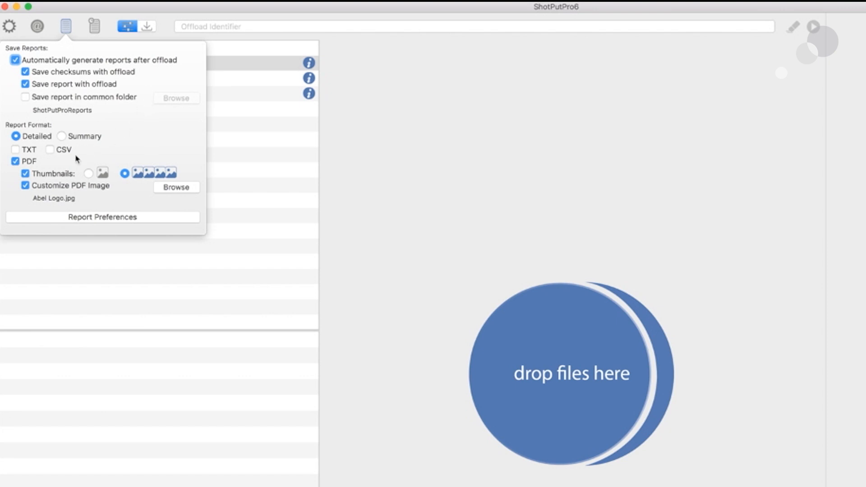
mouse_move(70, 165)
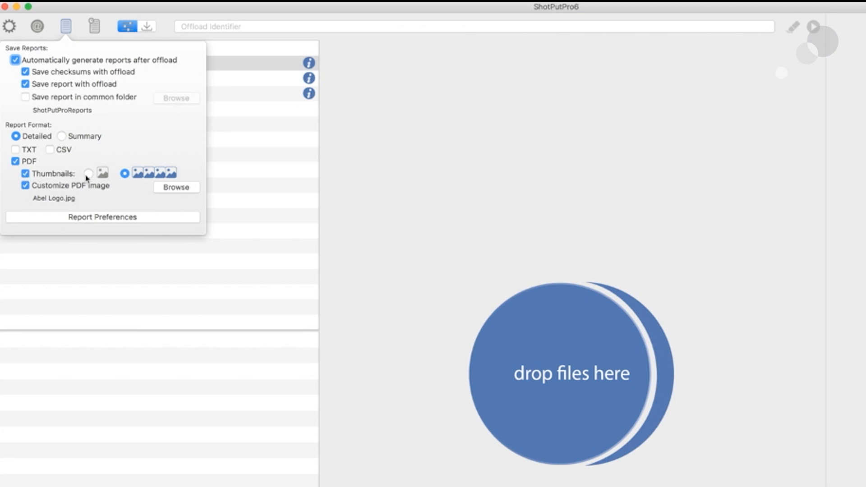
mouse_move(106, 174)
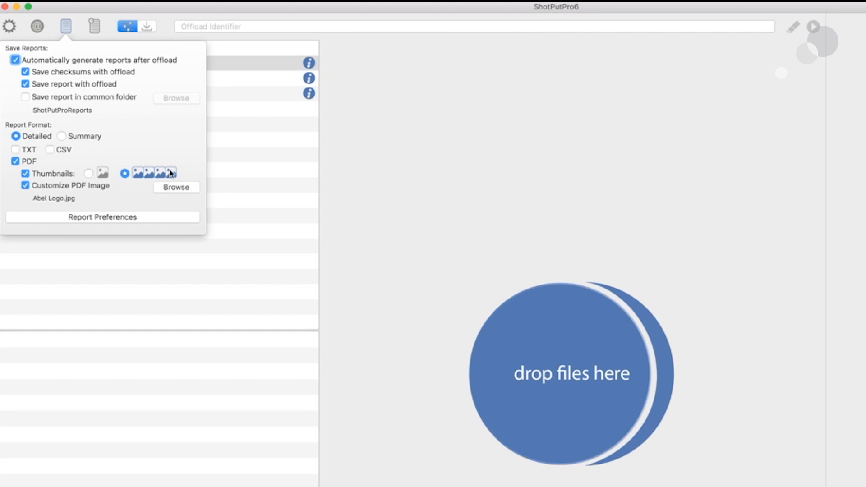
mouse_move(192, 161)
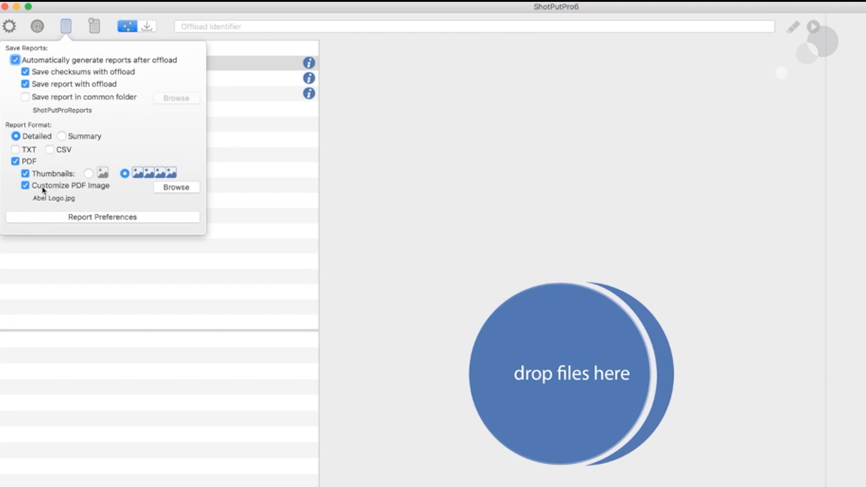
mouse_move(30, 188)
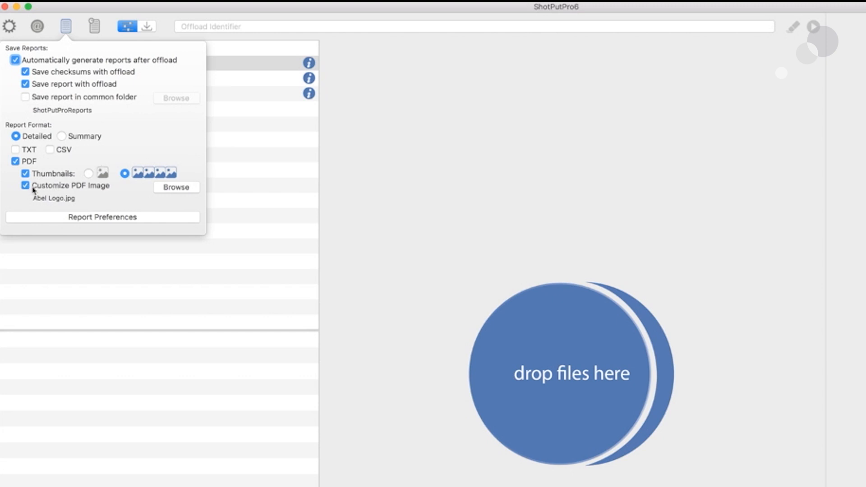
mouse_move(108, 193)
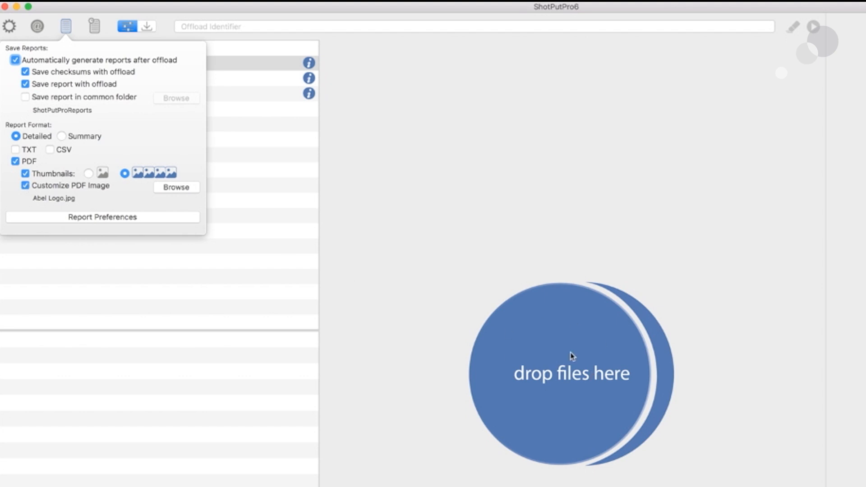
mouse_move(330, 344)
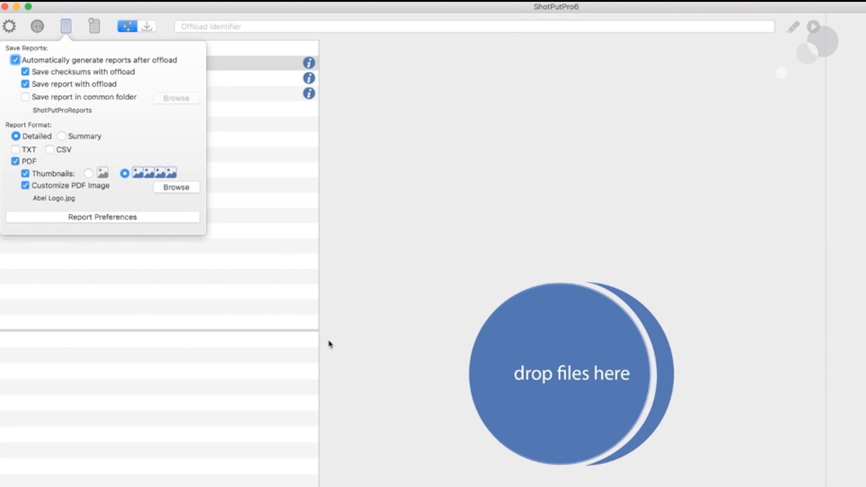
mouse_move(102, 13)
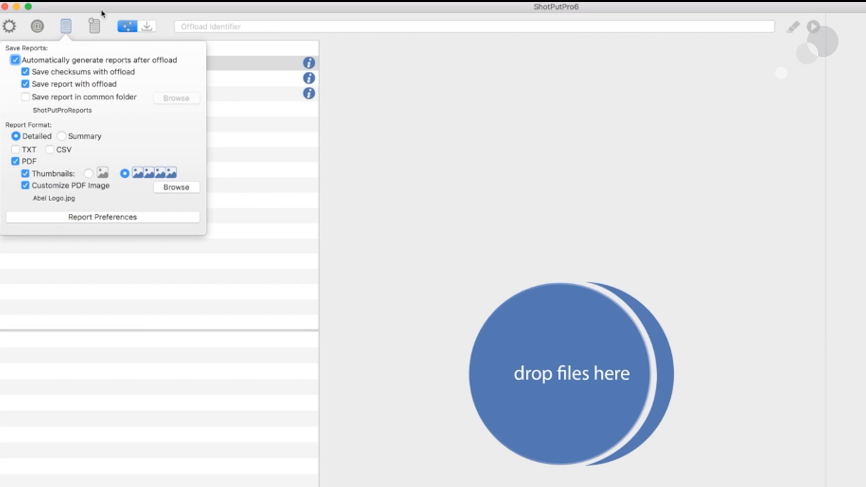
Scroll through the list of completed, verified past offloads, then close the history.
left_click(93, 26)
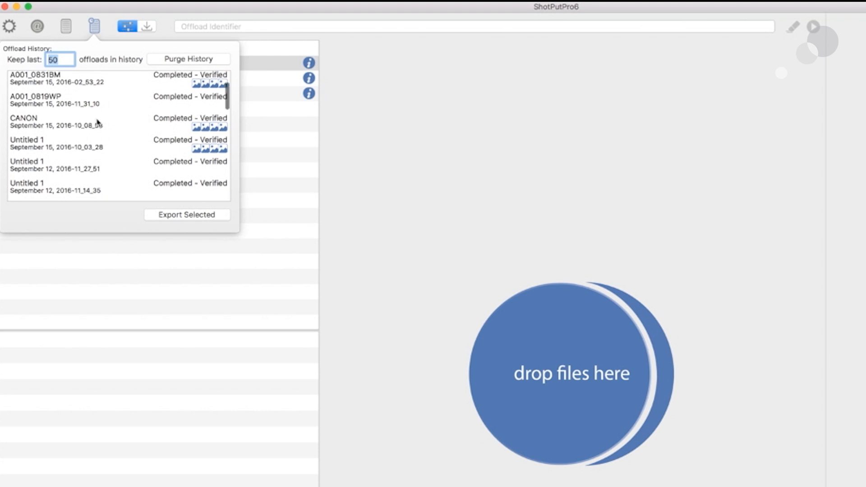
scroll("down", 3)
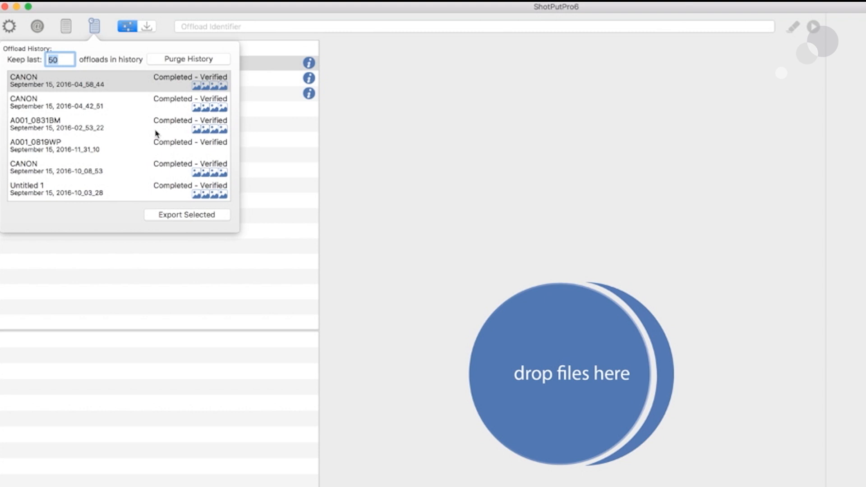
mouse_move(113, 28)
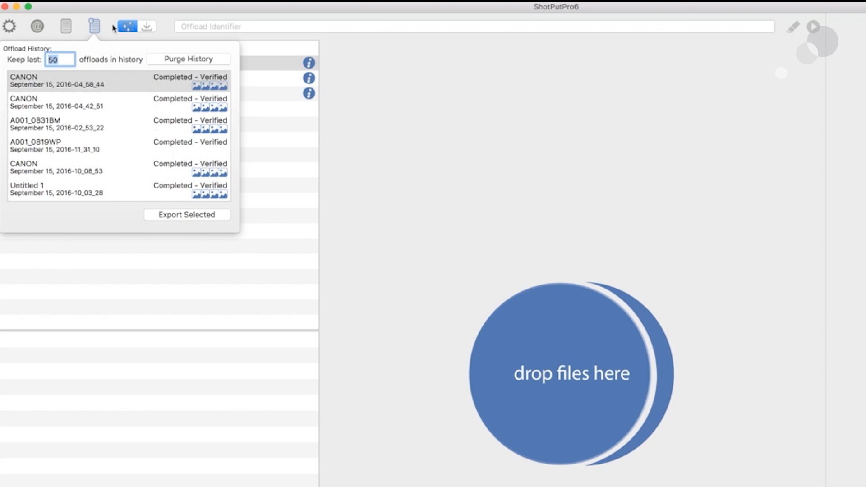
left_click(126, 25)
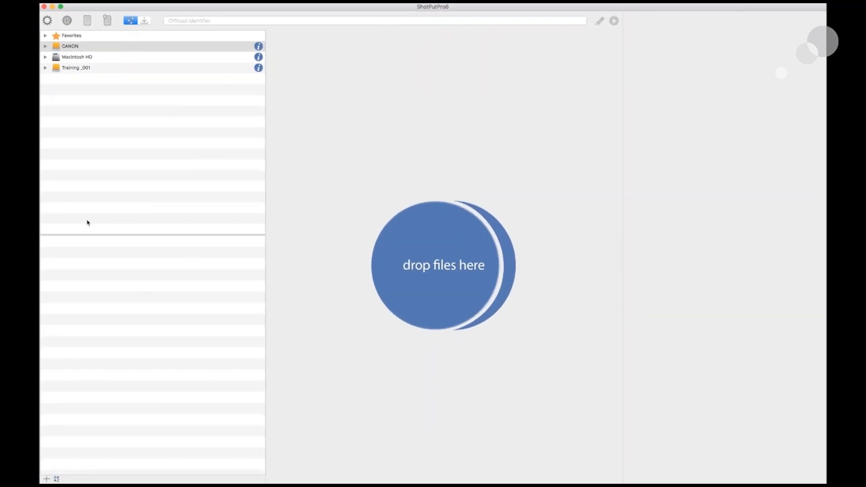
mouse_move(212, 230)
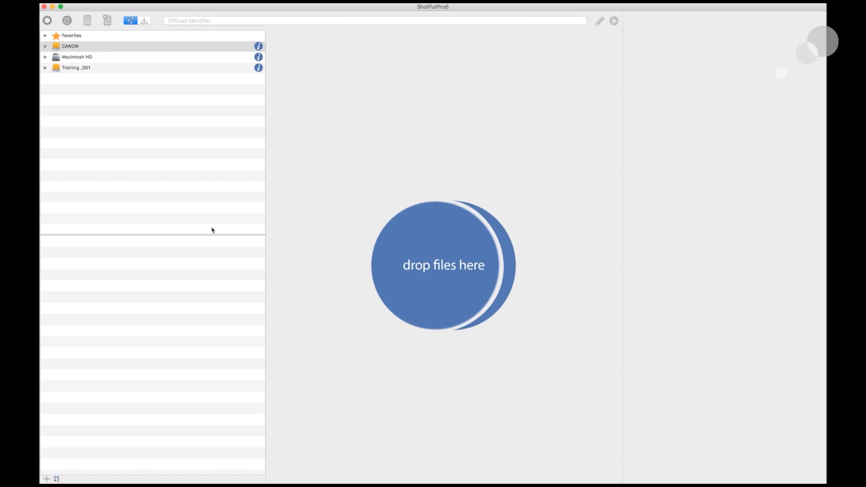
mouse_move(163, 72)
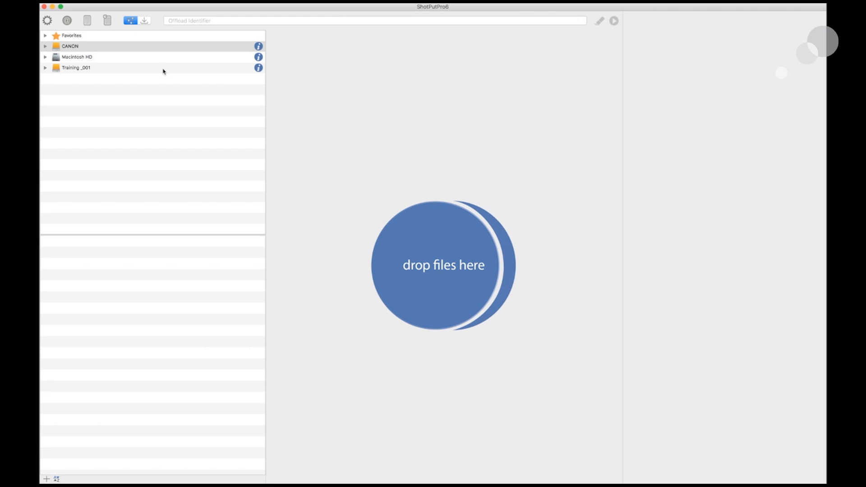
left_click(145, 21)
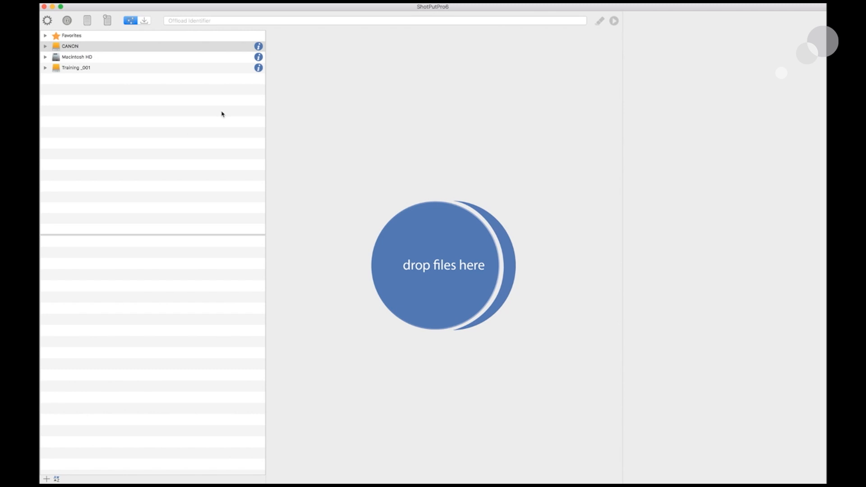
mouse_move(70, 401)
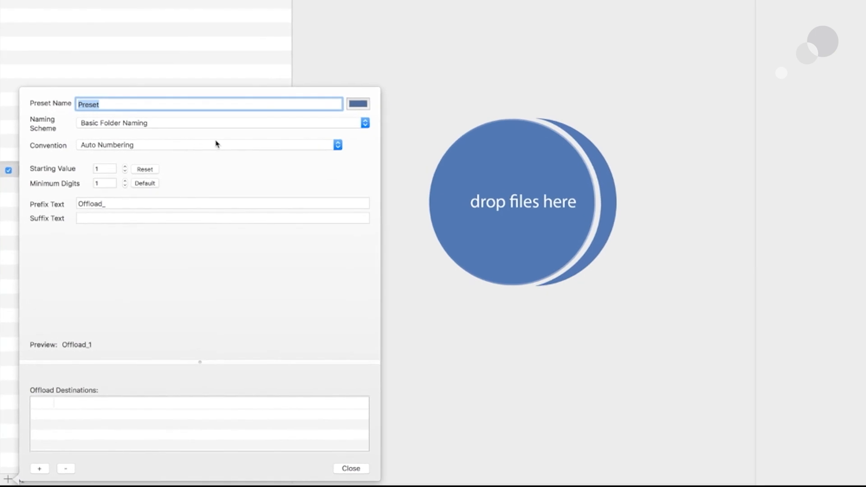
Enter Canon Card_001 as the preset name and clear the Offload_ prefix text.
type("C")
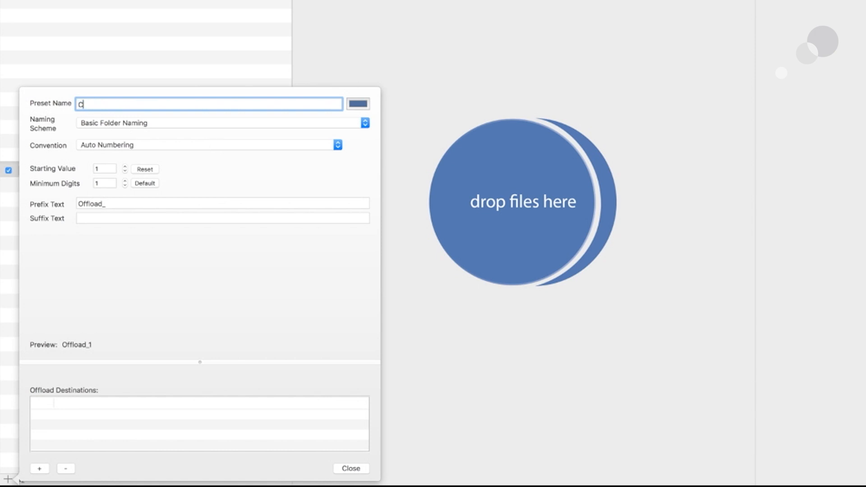
type("anon Card_001")
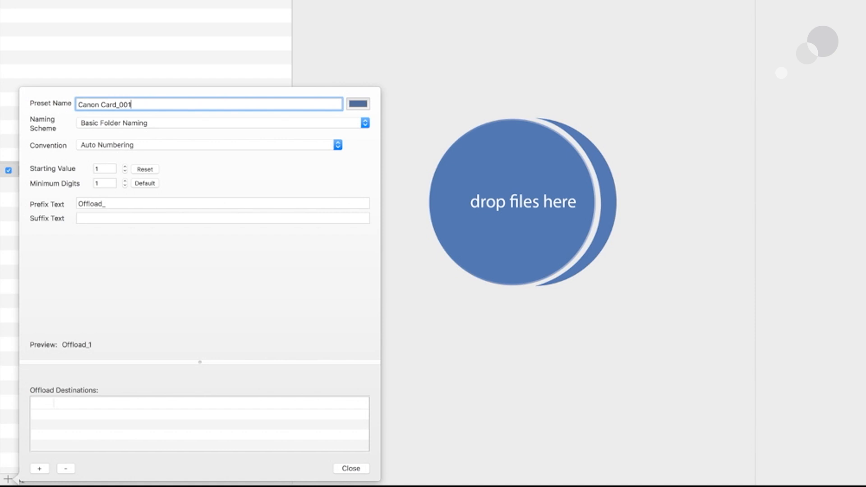
mouse_move(211, 157)
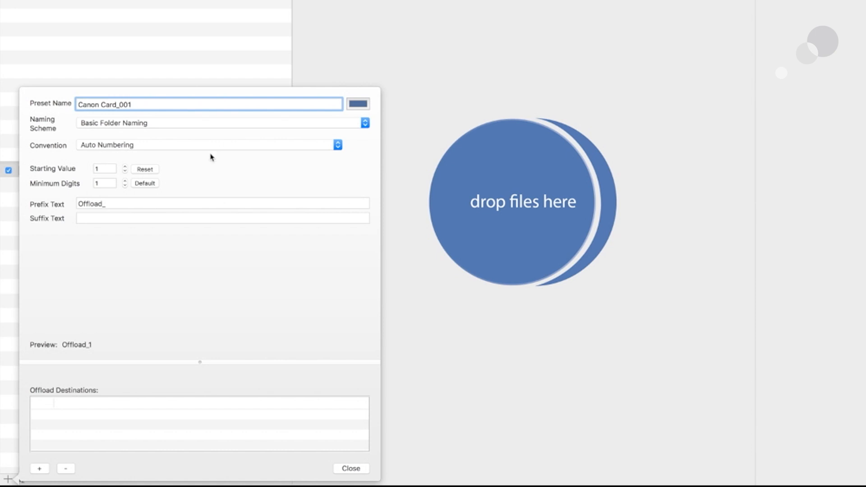
mouse_move(225, 232)
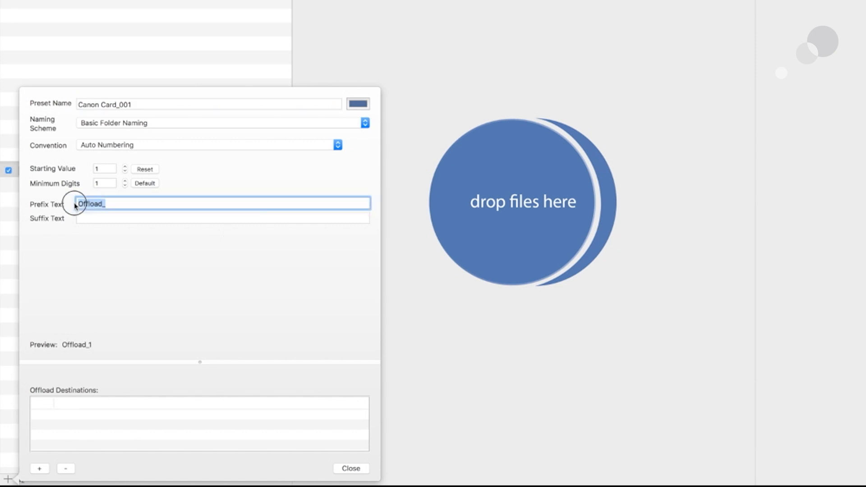
key("Delete")
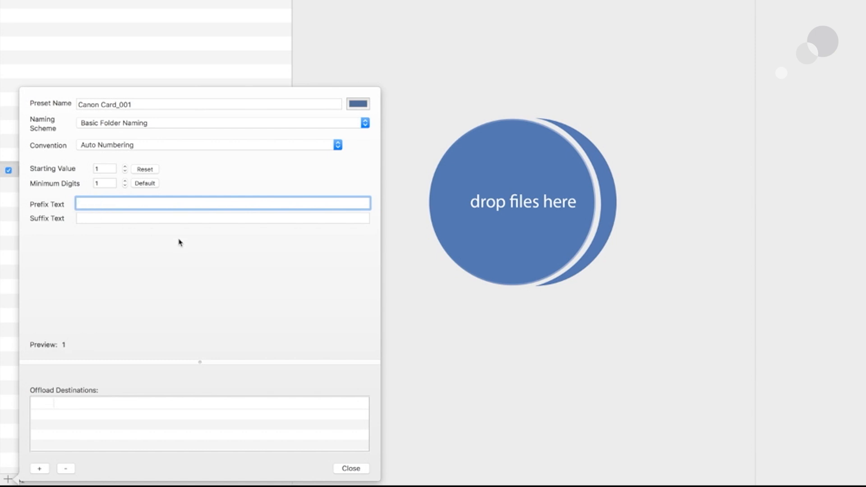
mouse_move(196, 266)
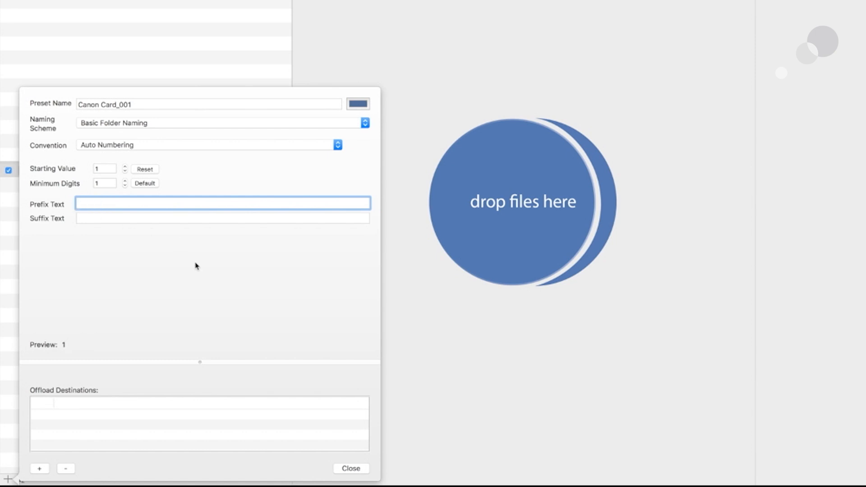
mouse_move(196, 270)
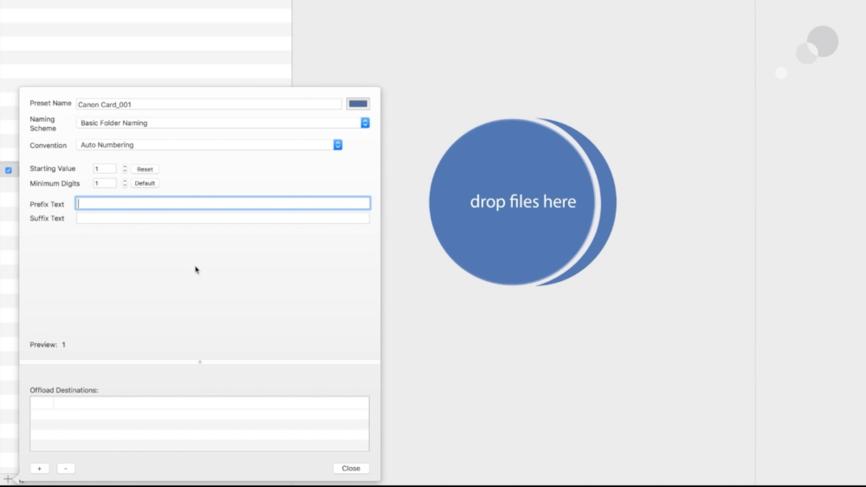
Choose the web-safe colour 9966FF as the preset's colour tag.
left_click(361, 104)
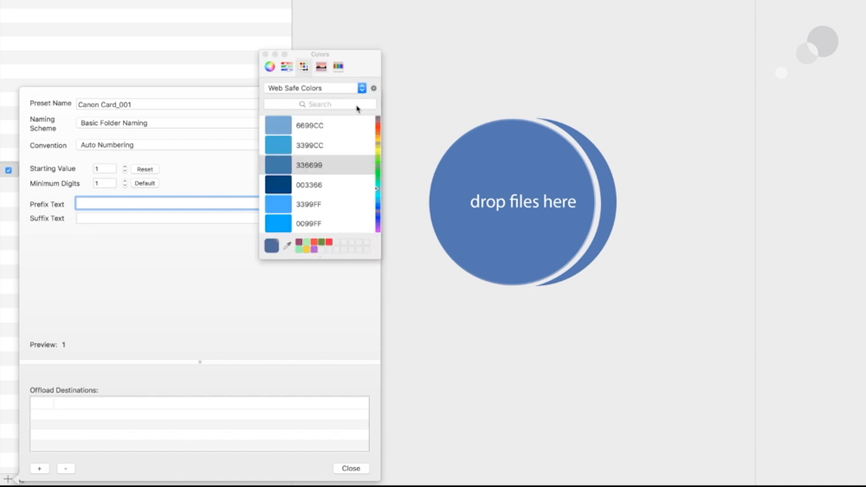
scroll("down", 3)
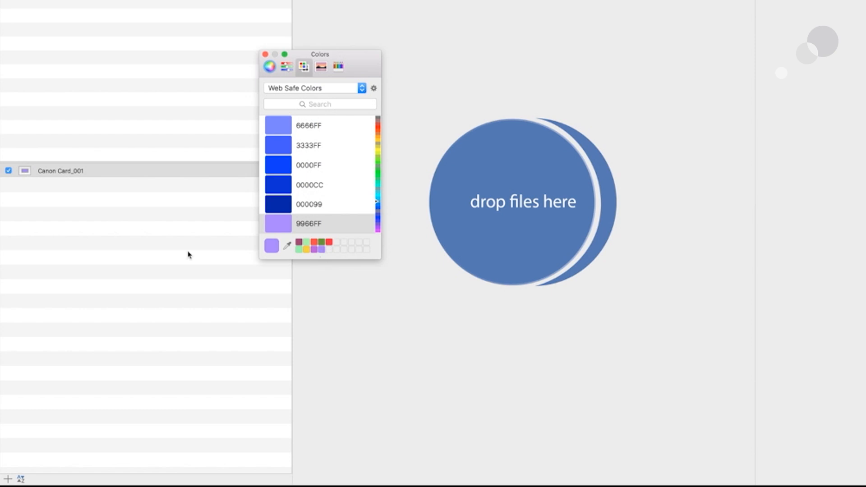
left_click(61, 171)
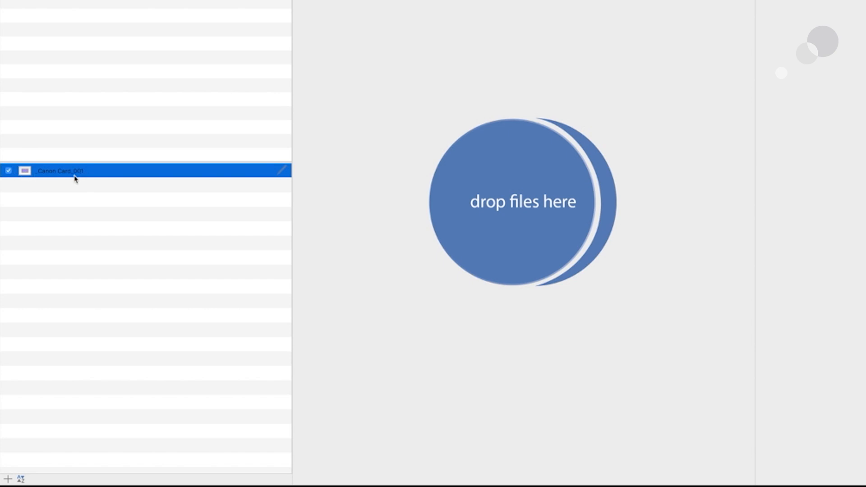
mouse_move(98, 230)
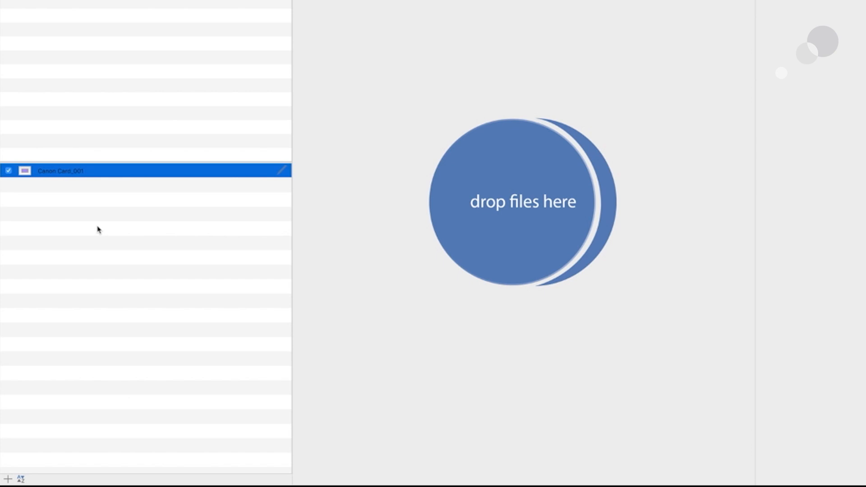
mouse_move(8, 182)
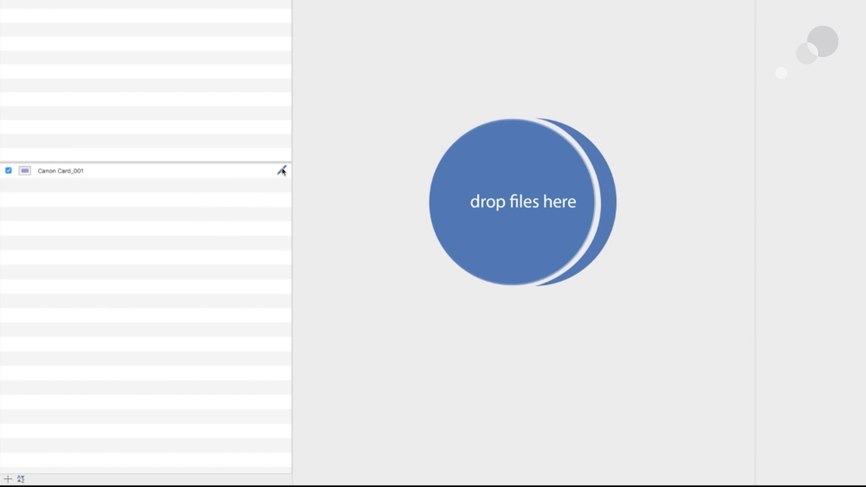
Edit the Canon Card_001 preset and begin adding an offload destination.
left_click(284, 170)
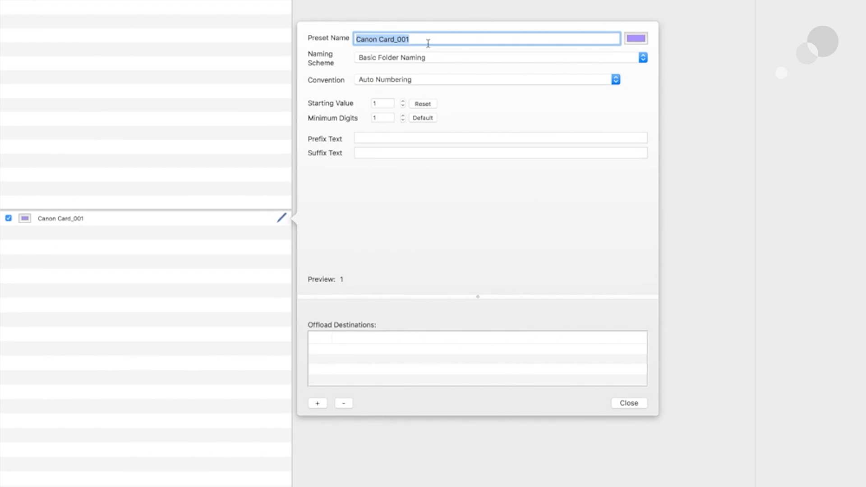
mouse_move(482, 212)
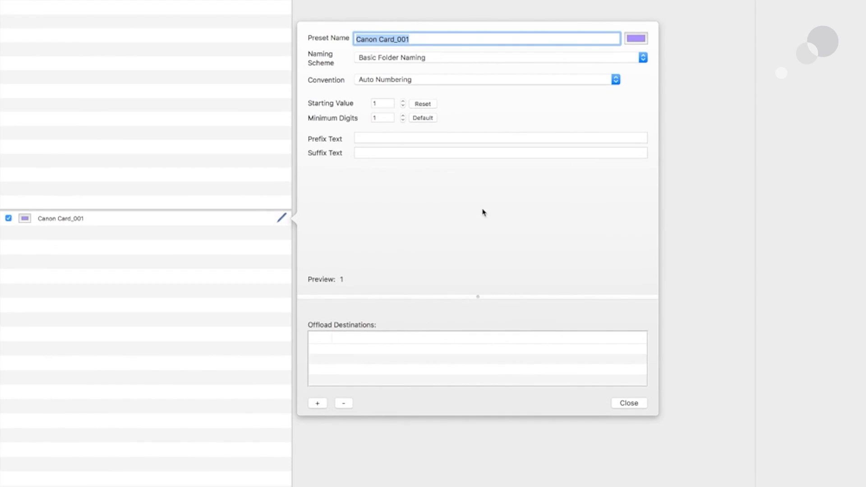
mouse_move(431, 263)
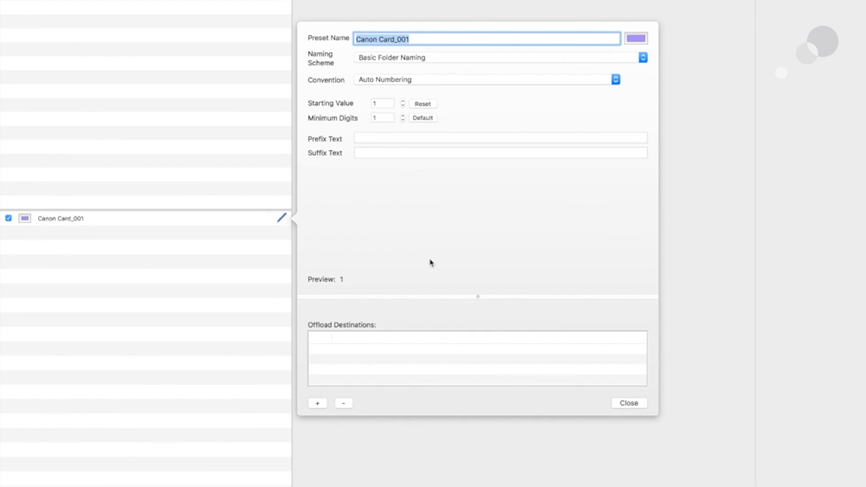
left_click(319, 403)
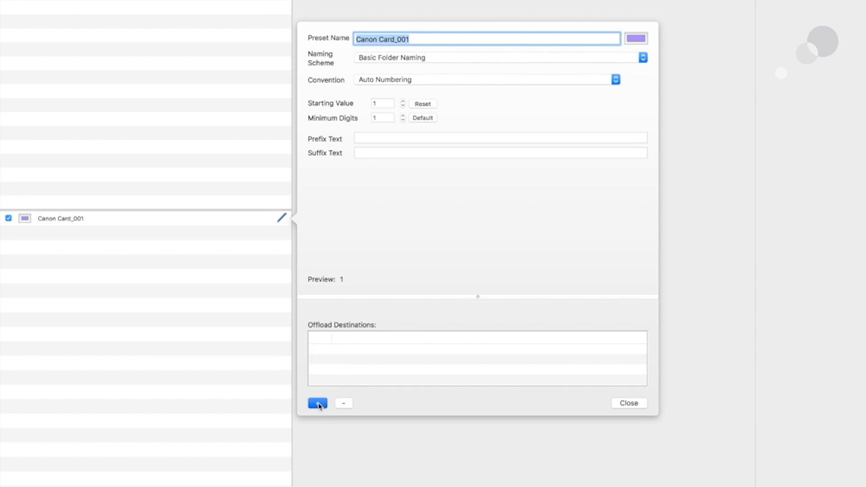
Create a new folder named Canon Card_001 on the Training _001 drive.
left_click(316, 404)
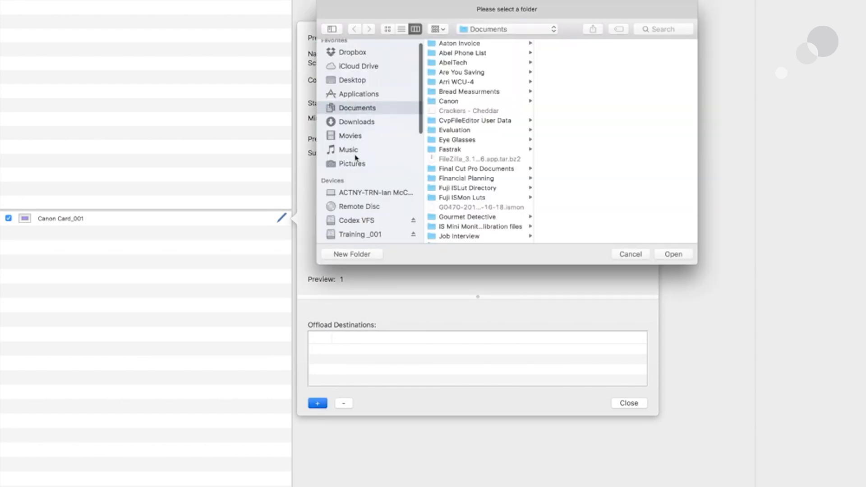
left_click(360, 235)
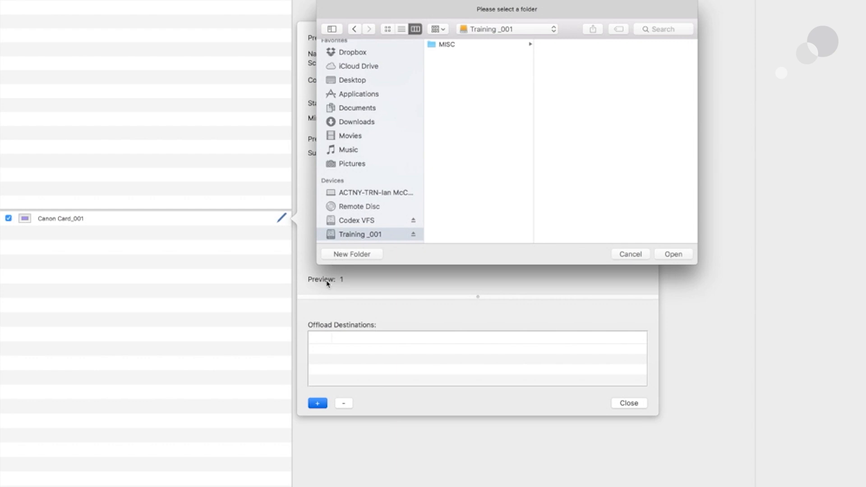
left_click(351, 254)
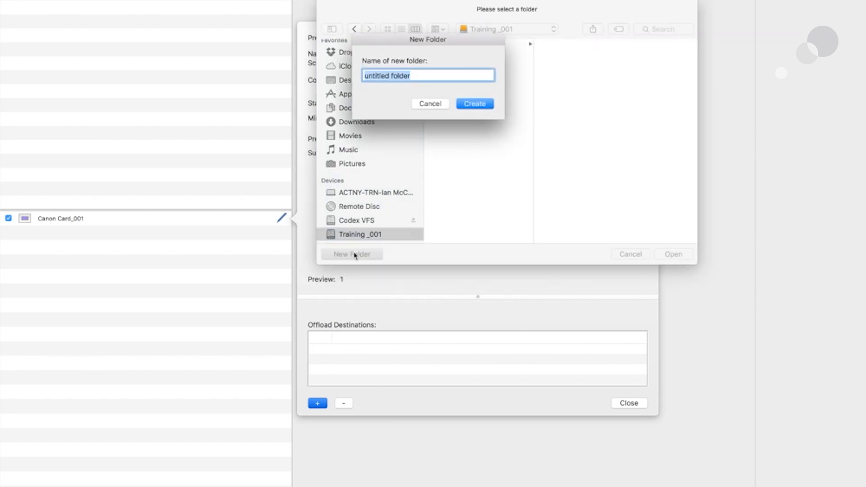
type("Canon")
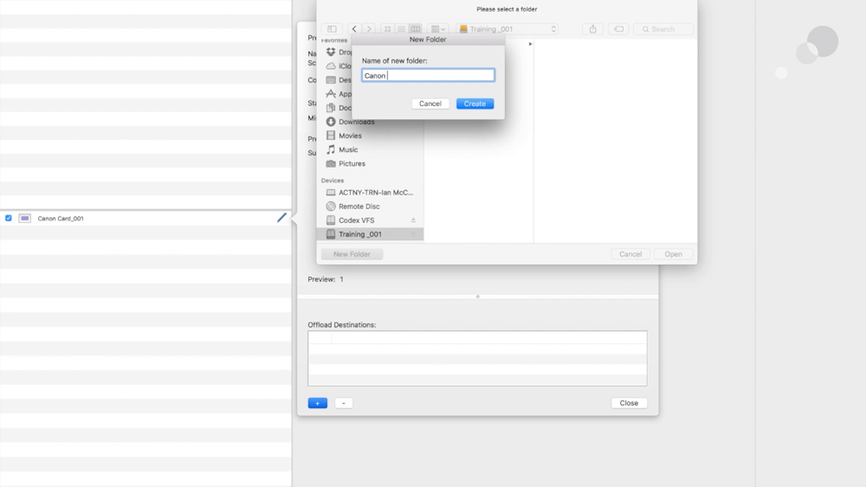
type("Card_")
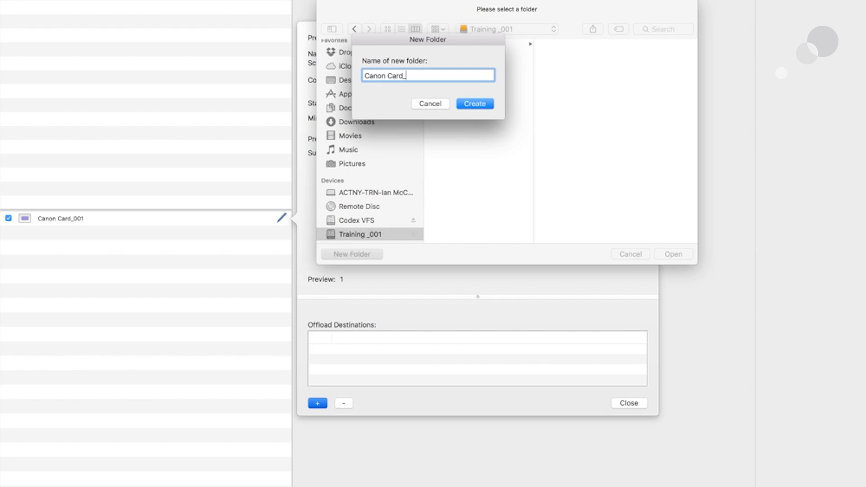
type("001")
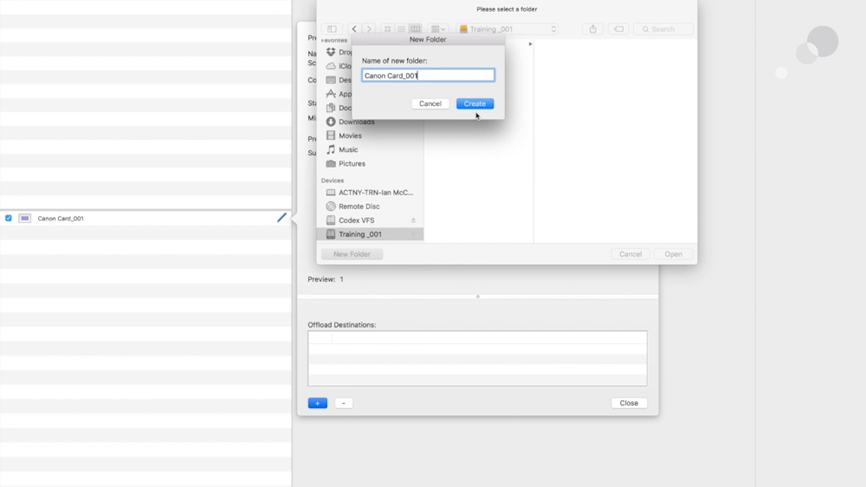
left_click(475, 104)
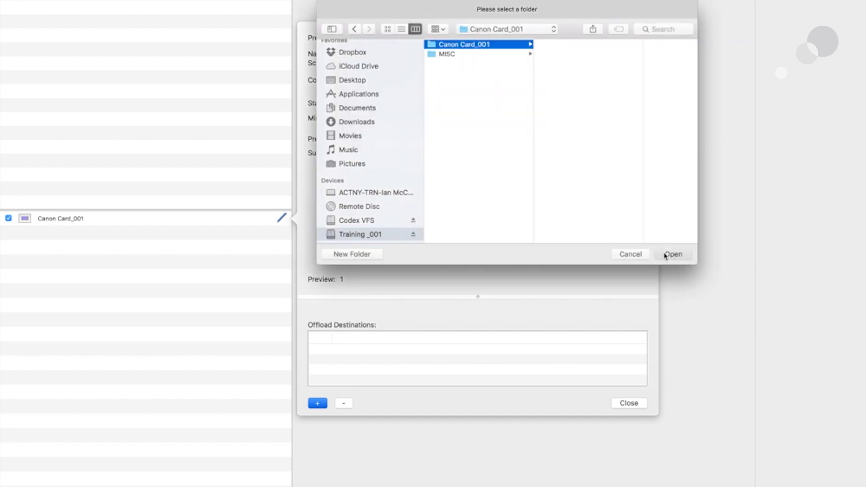
Set the Canon Card_001 folder as the destination and close the preset editor.
left_click(674, 254)
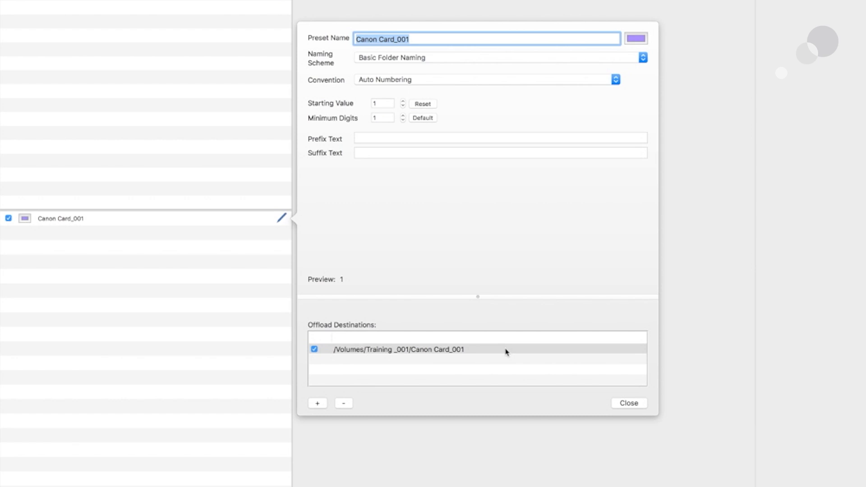
left_click(630, 403)
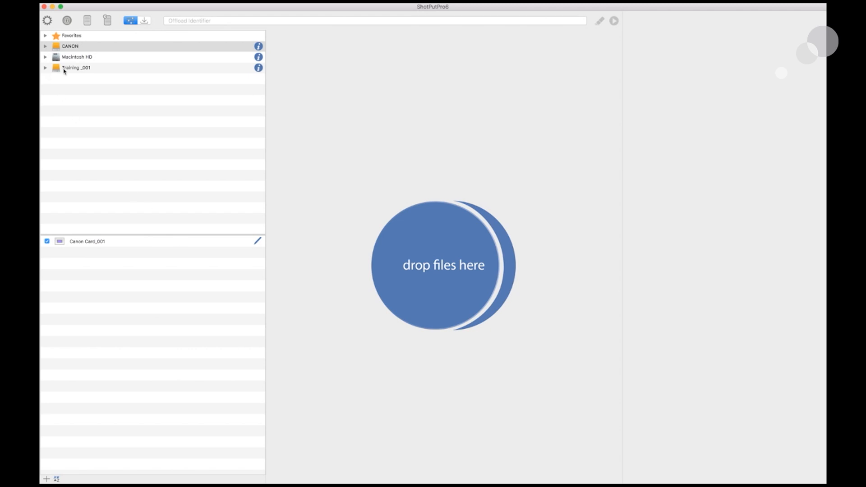
Begin offloading the CANON card to the checked Canon Card_001 destination.
left_click_drag(70, 46, 392, 191)
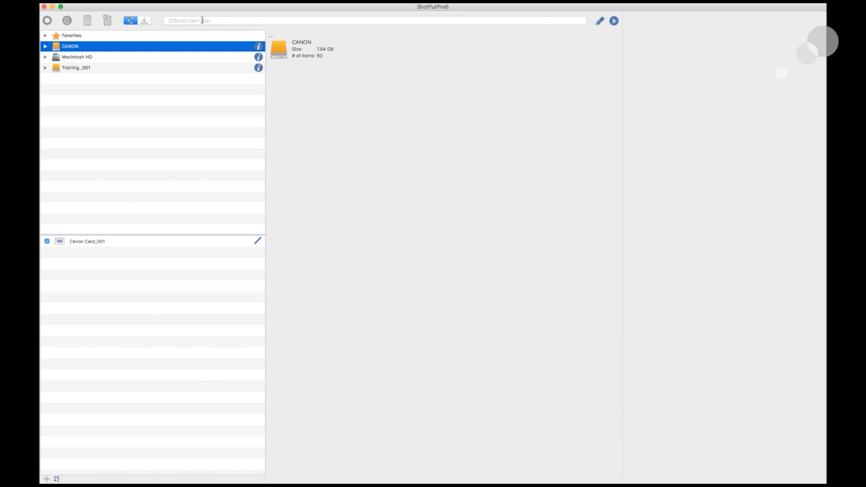
mouse_move(638, 20)
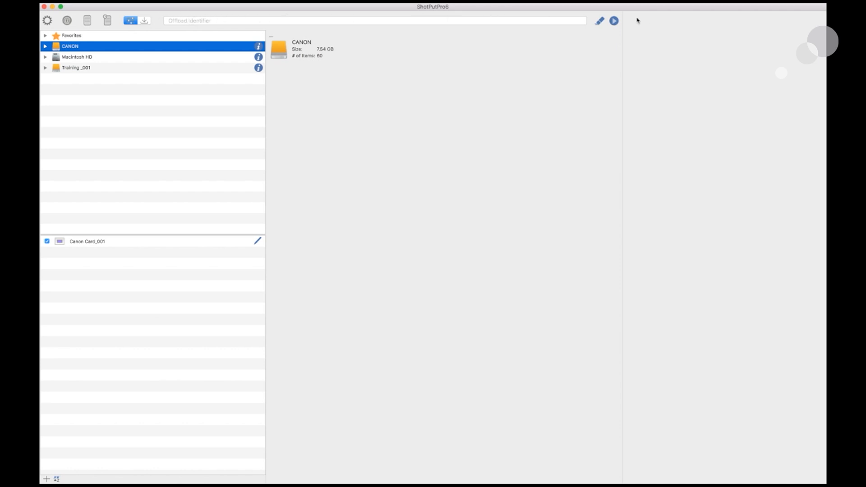
mouse_move(614, 21)
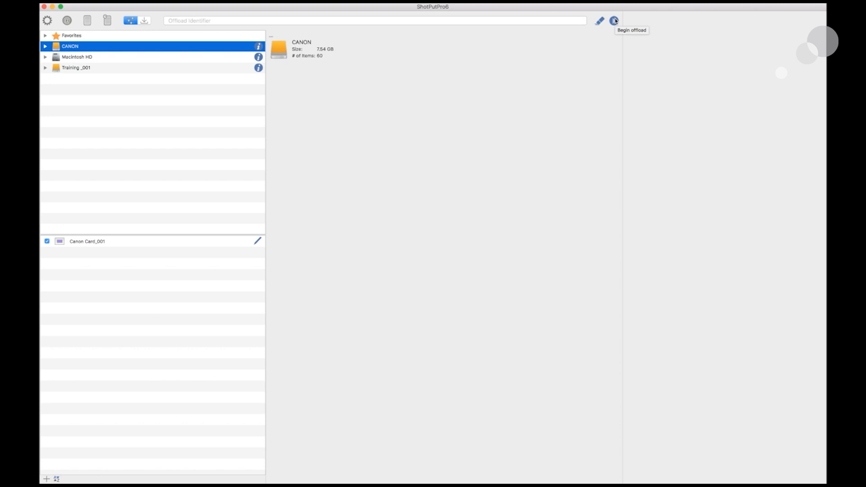
left_click(614, 20)
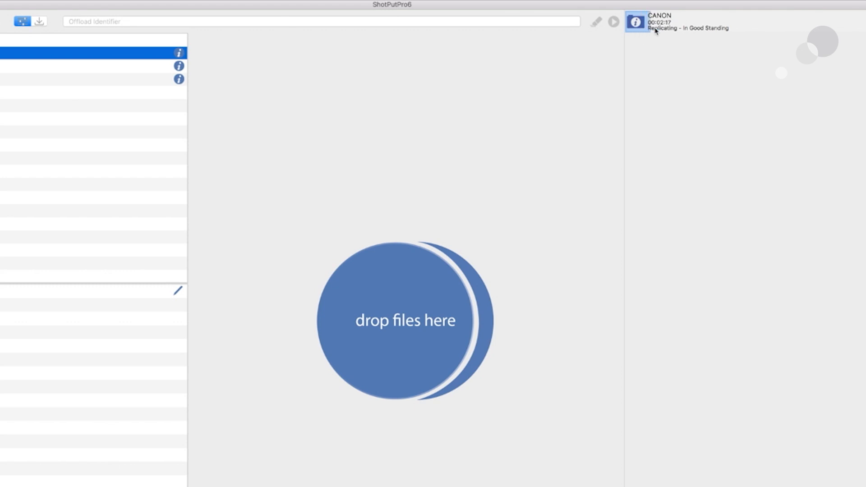
mouse_move(786, 47)
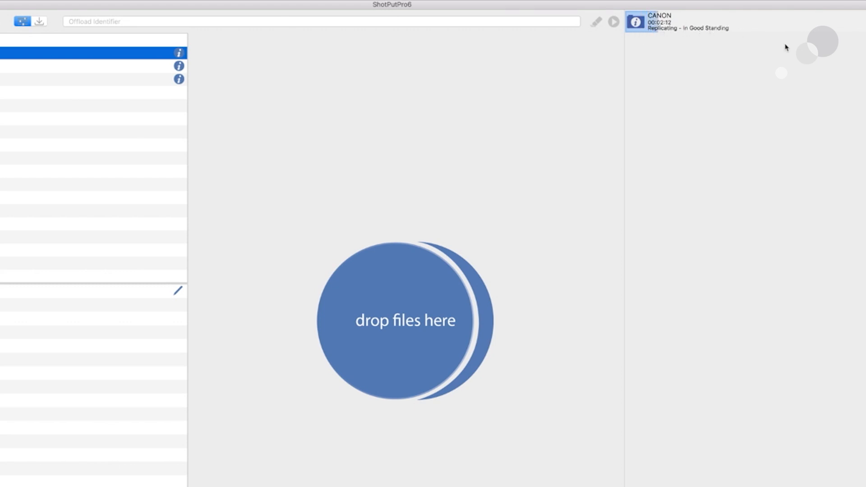
mouse_move(681, 79)
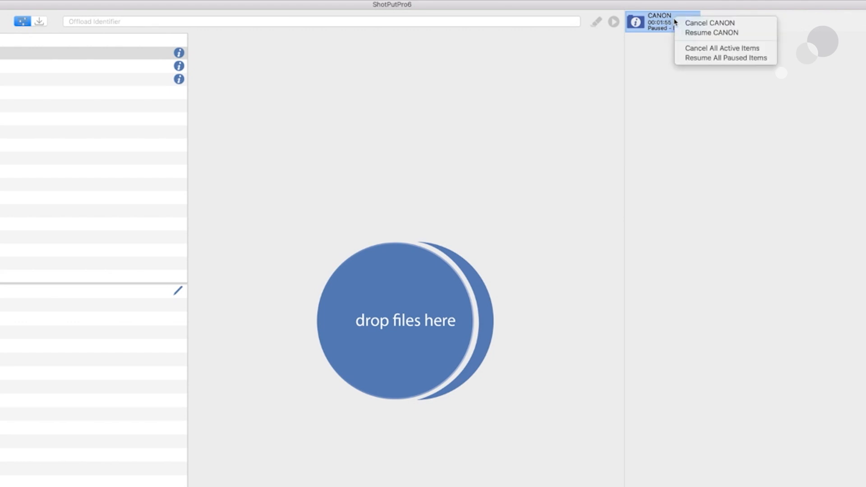
mouse_move(718, 59)
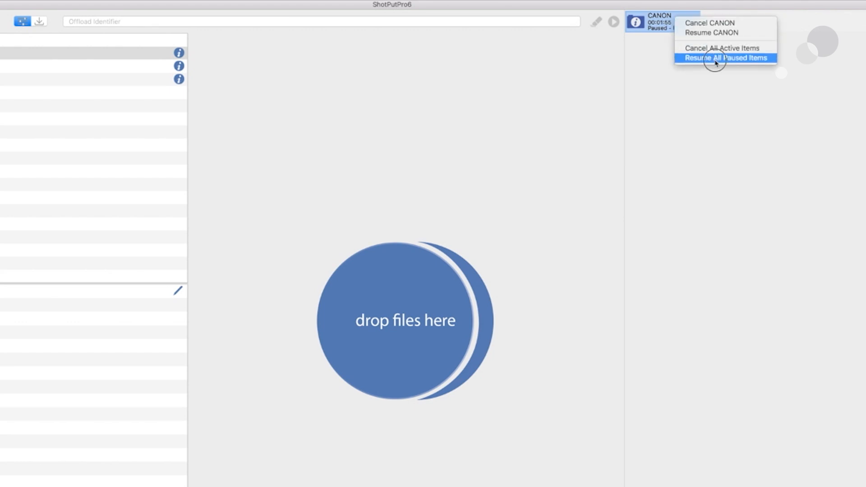
Resume all paused items so the CANON offload runs to completion.
left_click(727, 58)
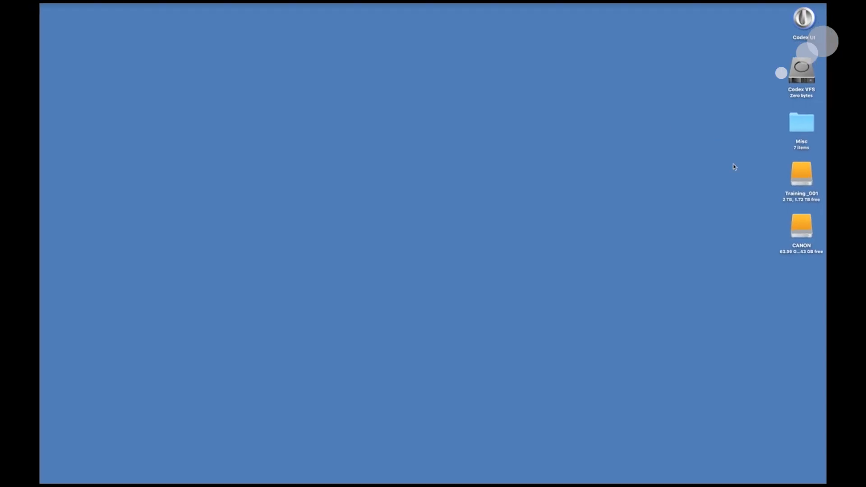
Browse Training_001 > Canon Card_001 > CANON_Reports and open OffloadReport.pdf in Preview.
double_click(802, 180)
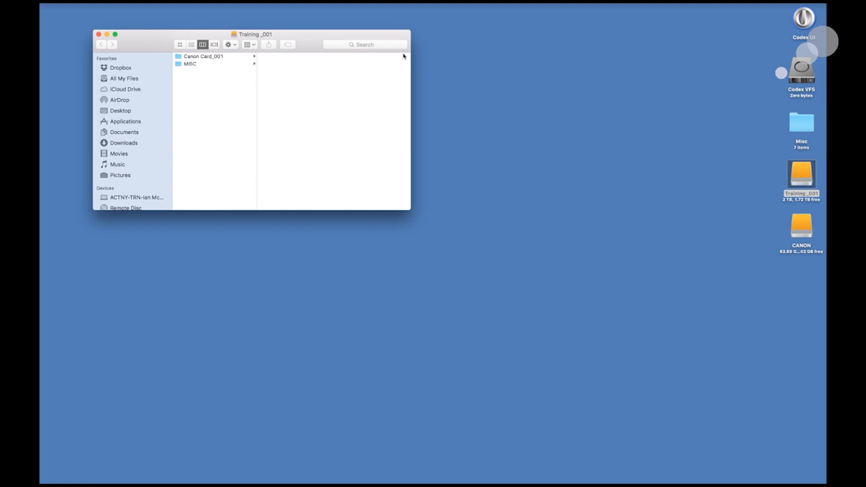
left_click(204, 56)
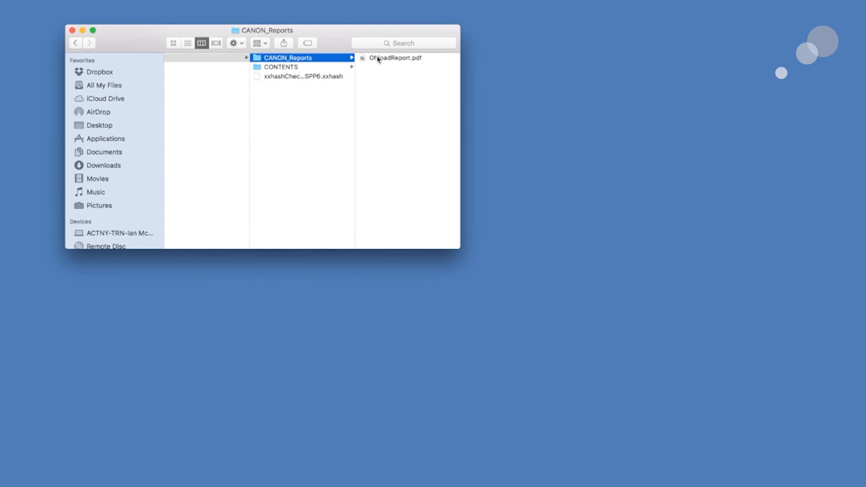
left_click(397, 58)
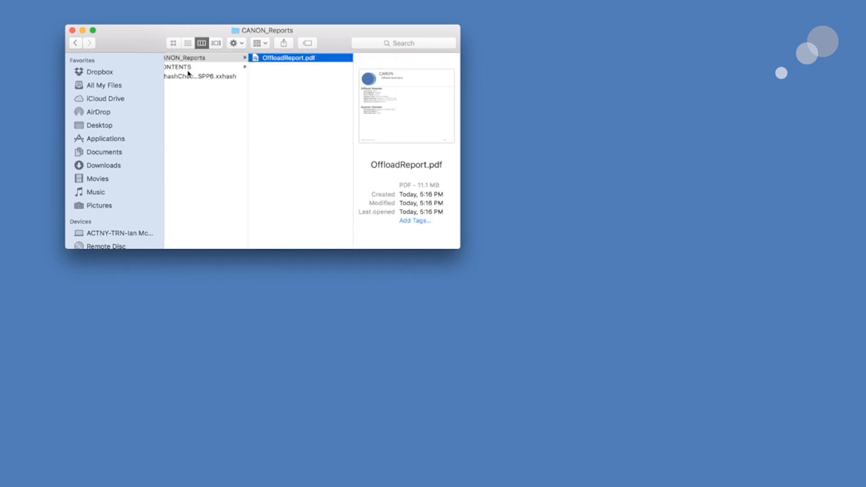
left_click(179, 67)
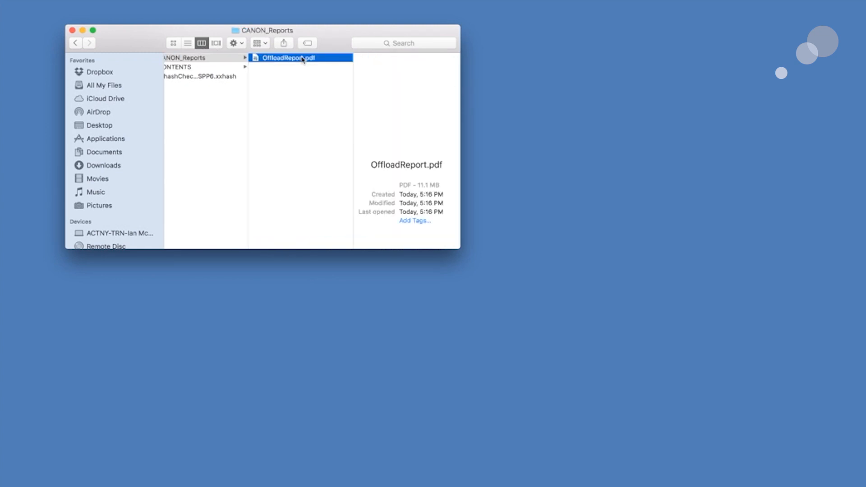
double_click(301, 58)
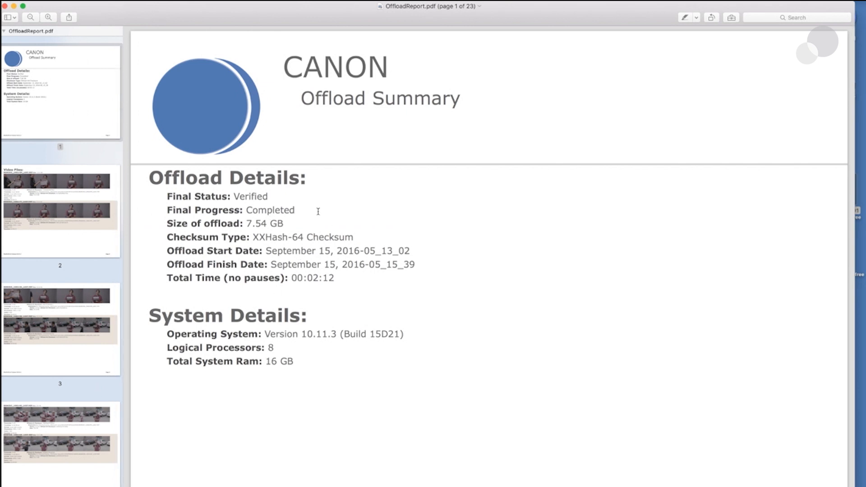
mouse_move(336, 252)
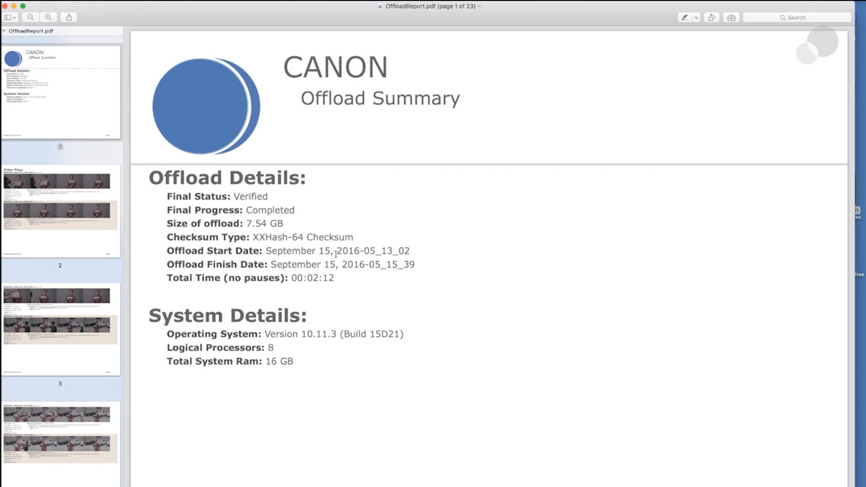
Scroll past the Offload Summary, Offload Details and System Details to the Video Files listing on page 2.
scroll("down", 3)
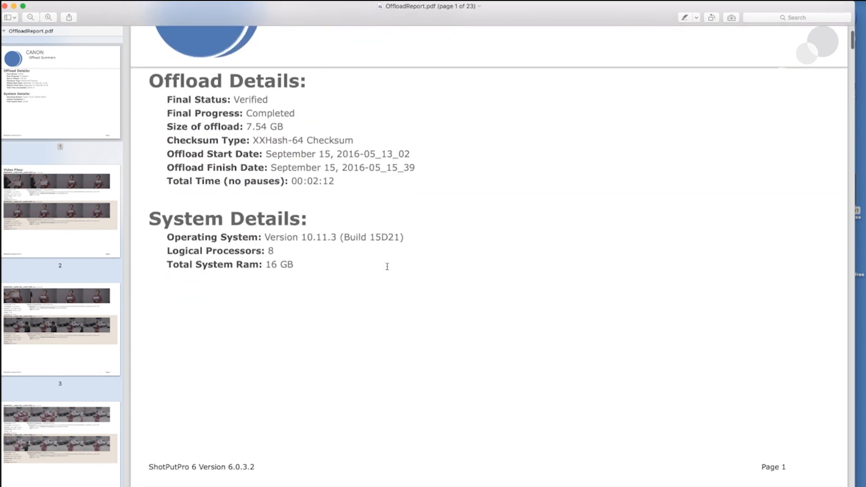
scroll("down", 3)
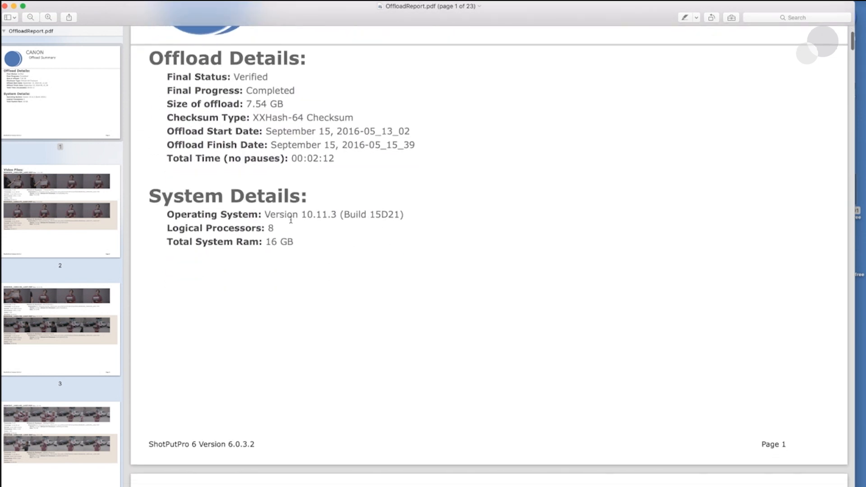
scroll("down", 3)
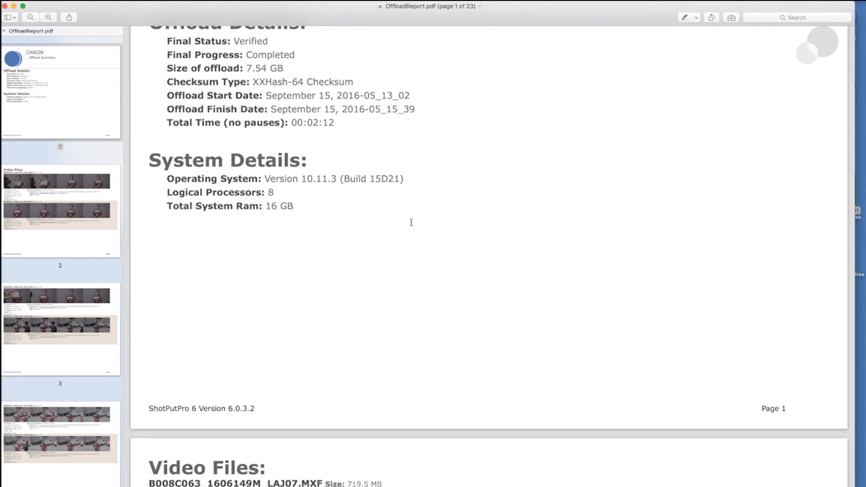
scroll("down", 3)
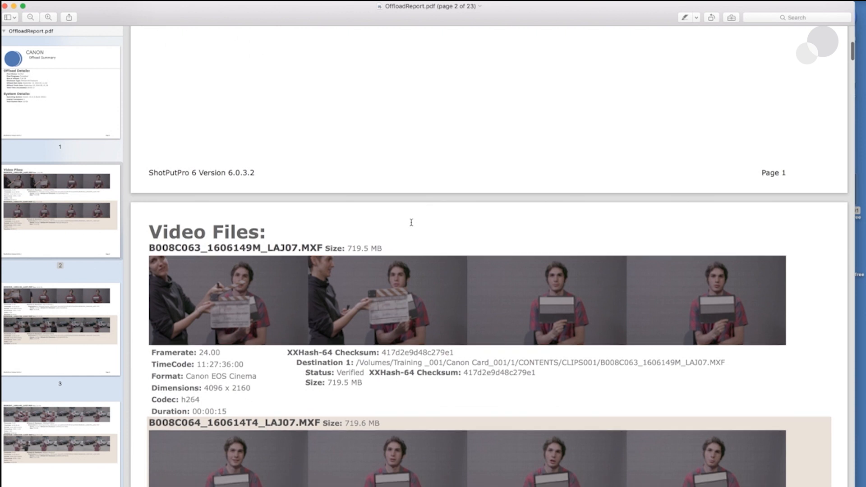
Scroll through pages 2-3 checking each clip, including B008C065 and B008C066, shows a Verified XXHash-64 checksum.
scroll("down", 3)
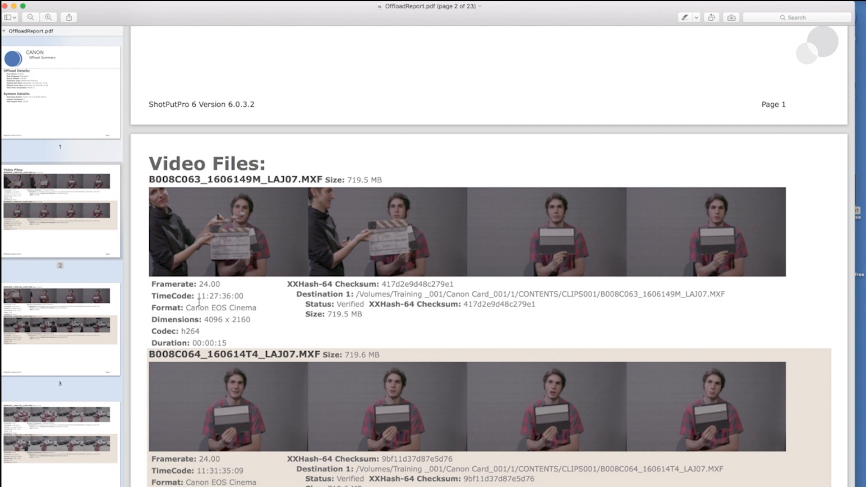
mouse_move(252, 319)
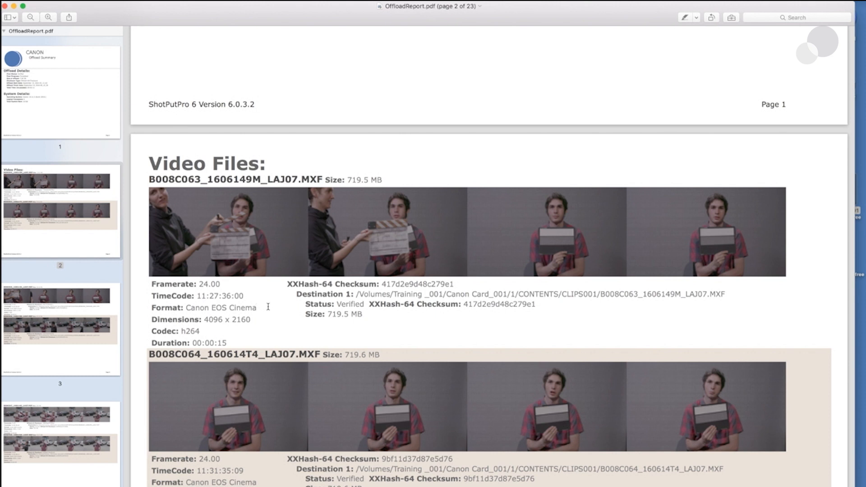
mouse_move(267, 315)
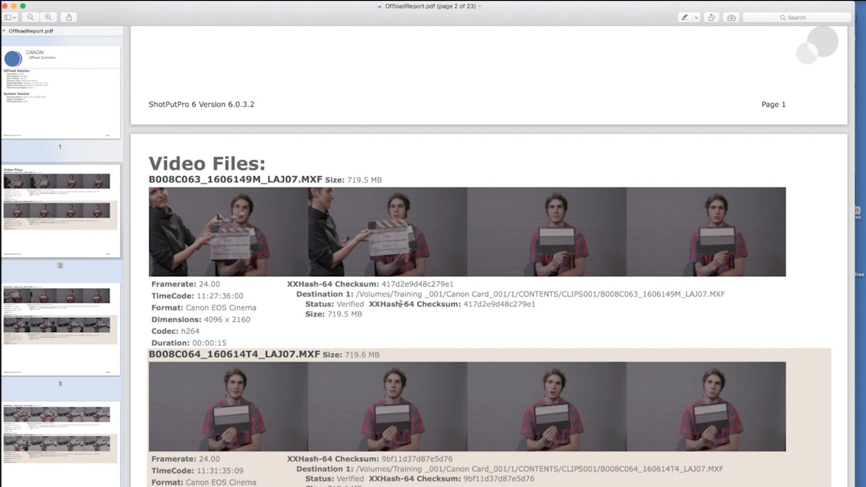
mouse_move(461, 297)
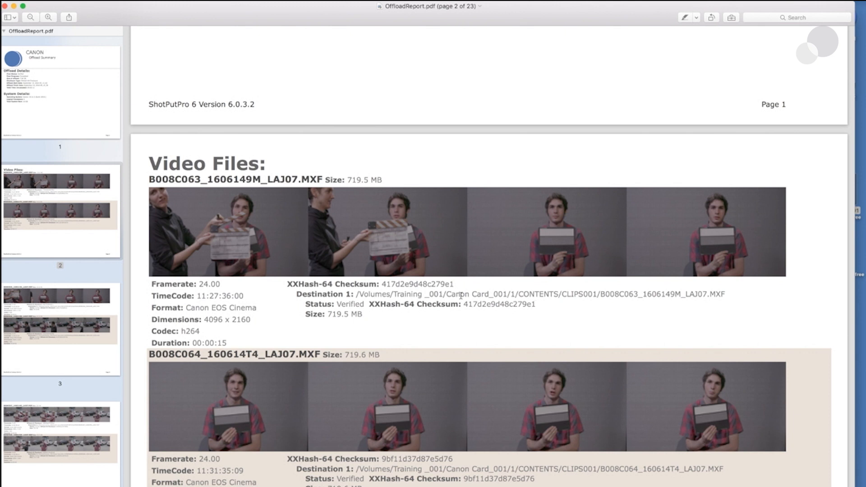
scroll("down", 3)
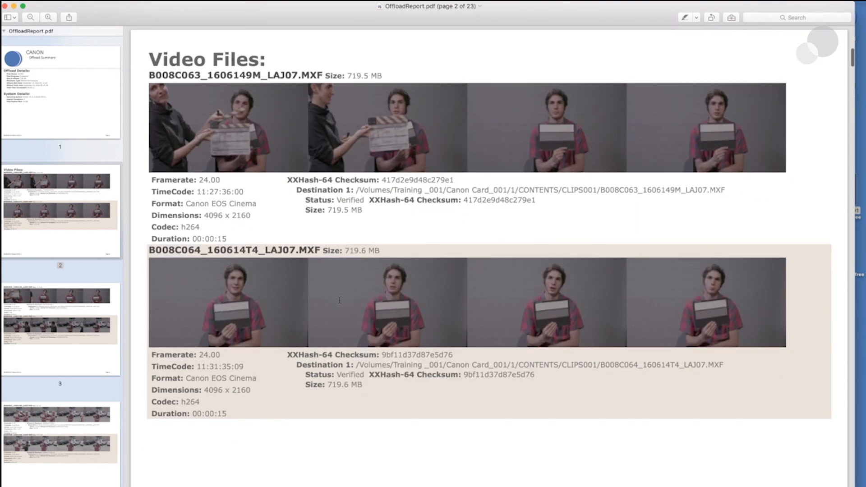
mouse_move(443, 389)
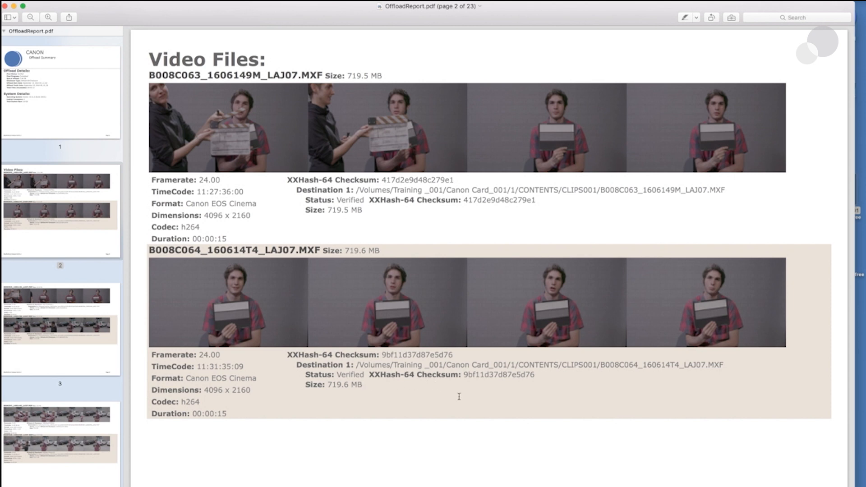
scroll("down", 3)
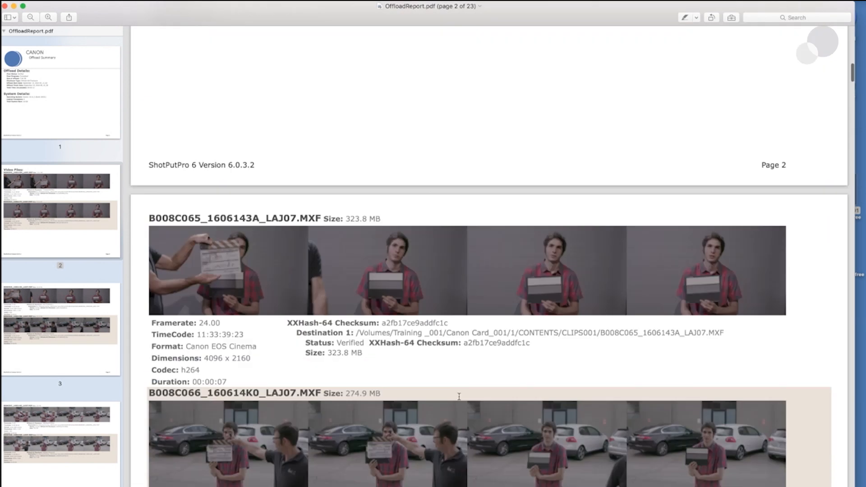
scroll("down", 3)
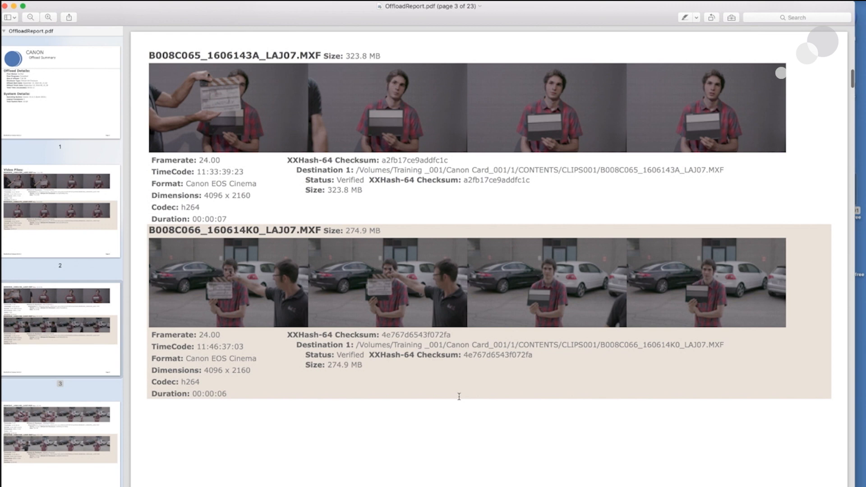
scroll("down", 3)
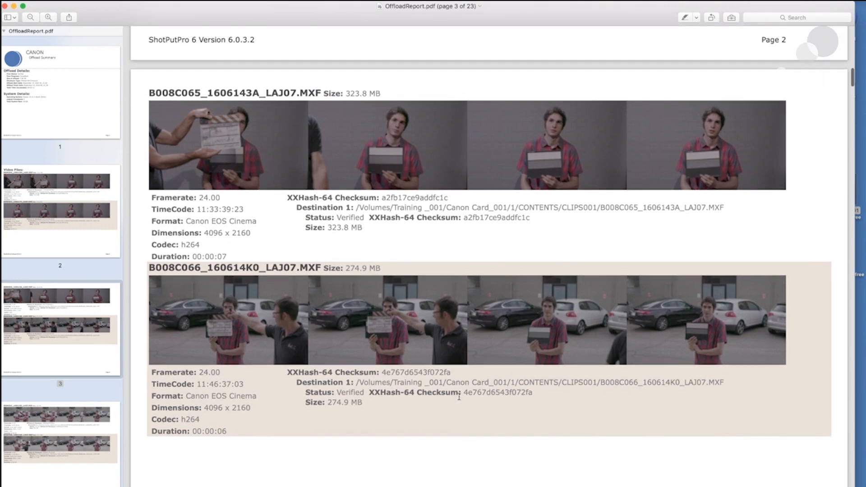